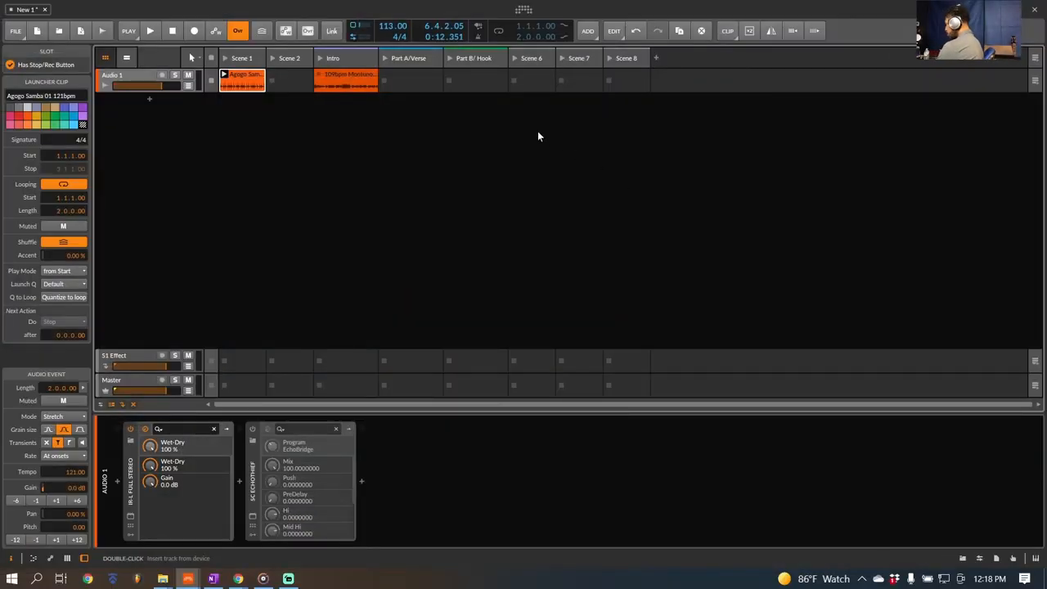
pyautogui.moveTo(314, 223)
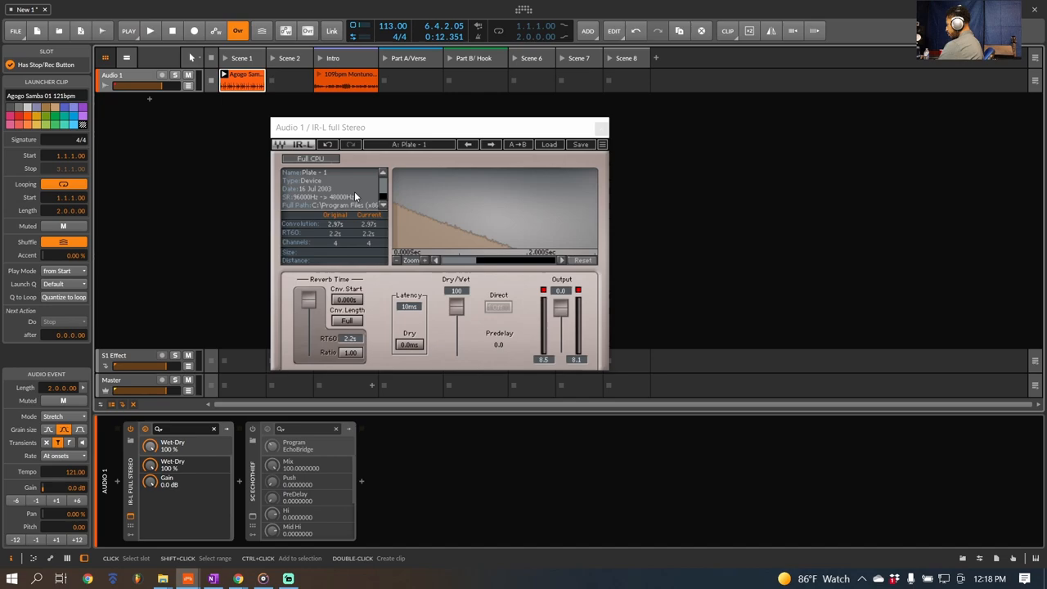
pyautogui.moveTo(485, 177)
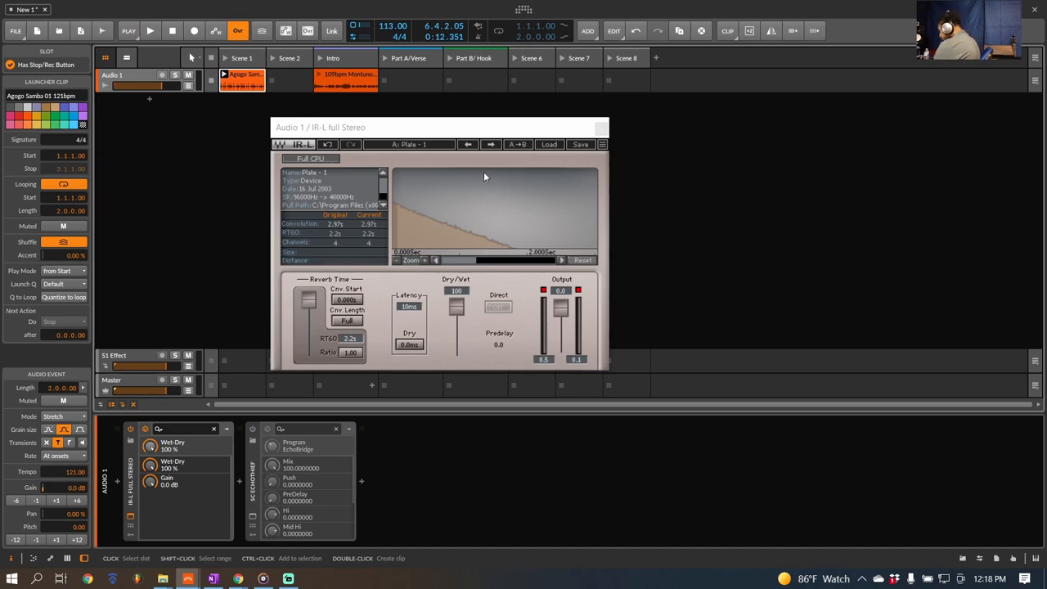
# Start playback and step IR-L through the Hall 1, Room 1 and Studio 1 impulse responses
pyautogui.click(239, 75)
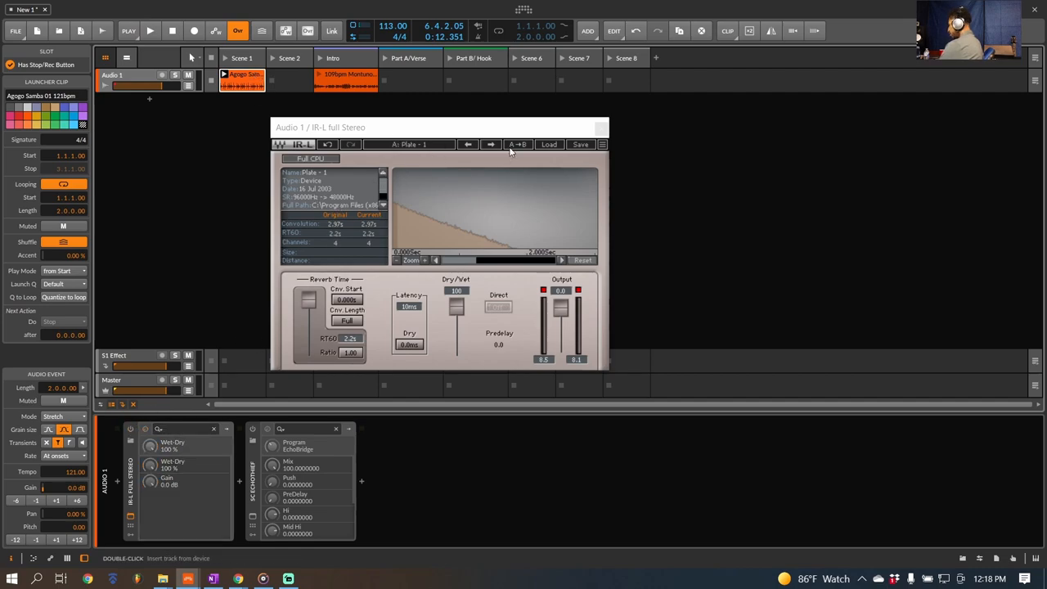
pyautogui.moveTo(465, 215)
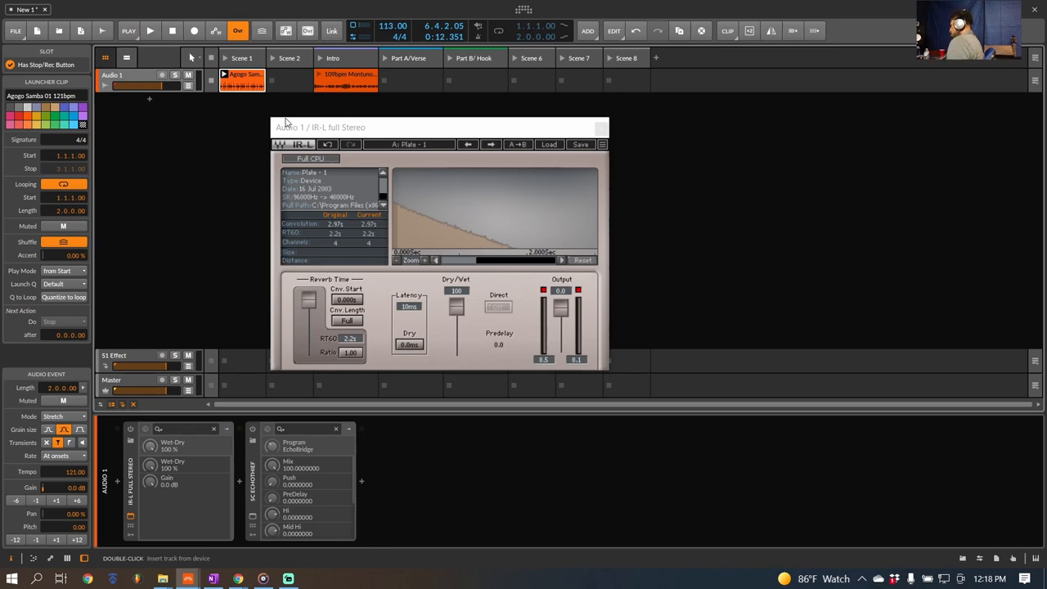
pyautogui.click(151, 29)
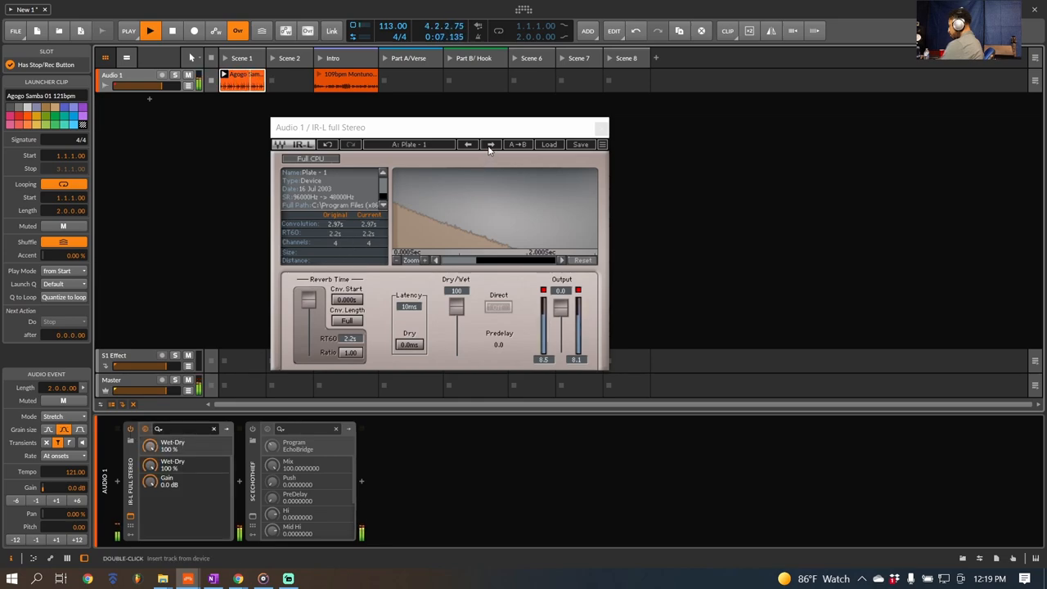
pyautogui.click(491, 144)
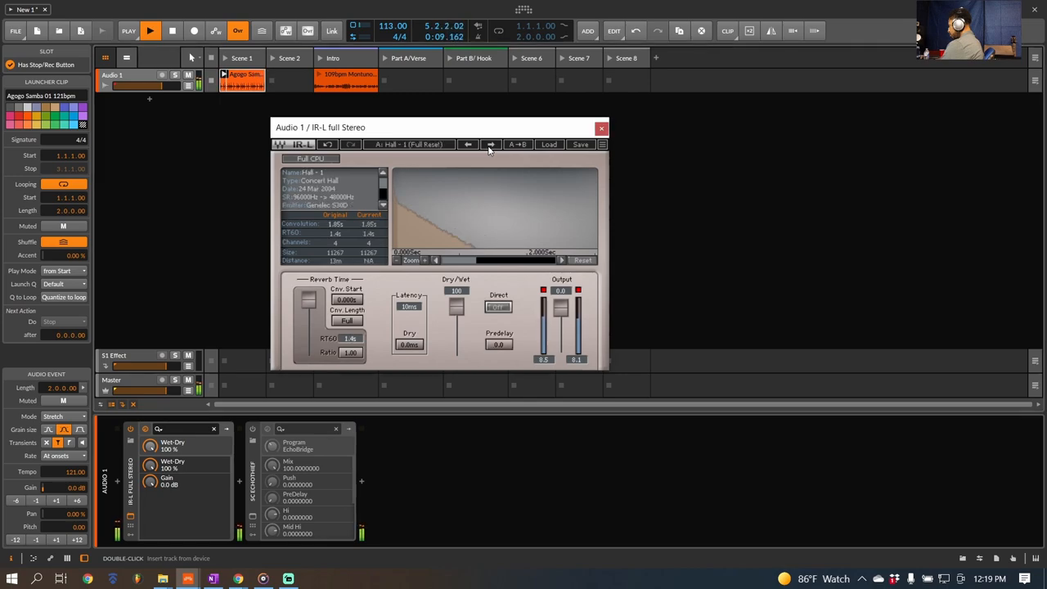
pyautogui.click(491, 144)
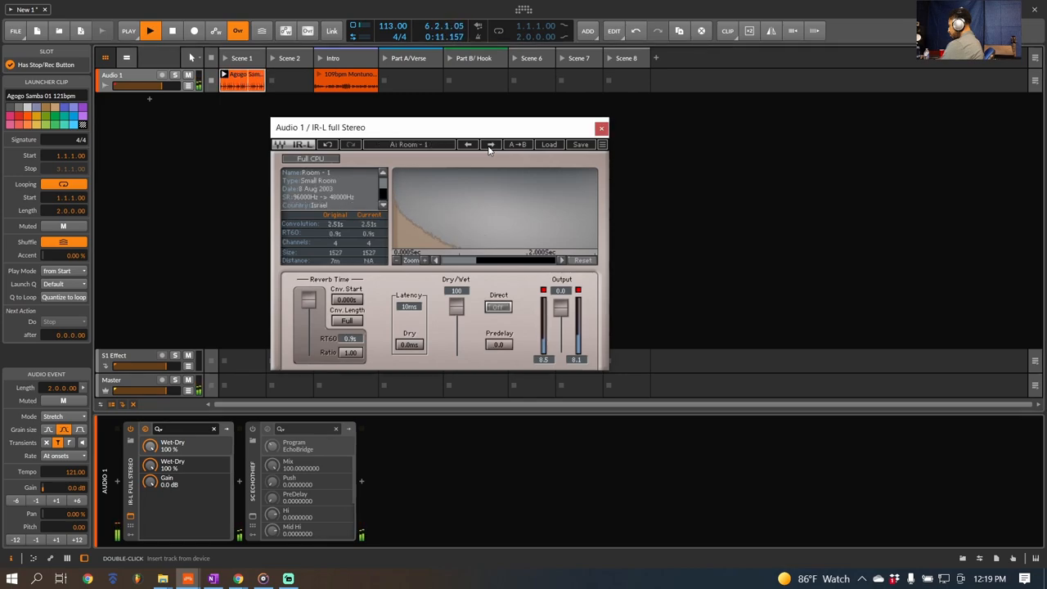
pyautogui.click(491, 144)
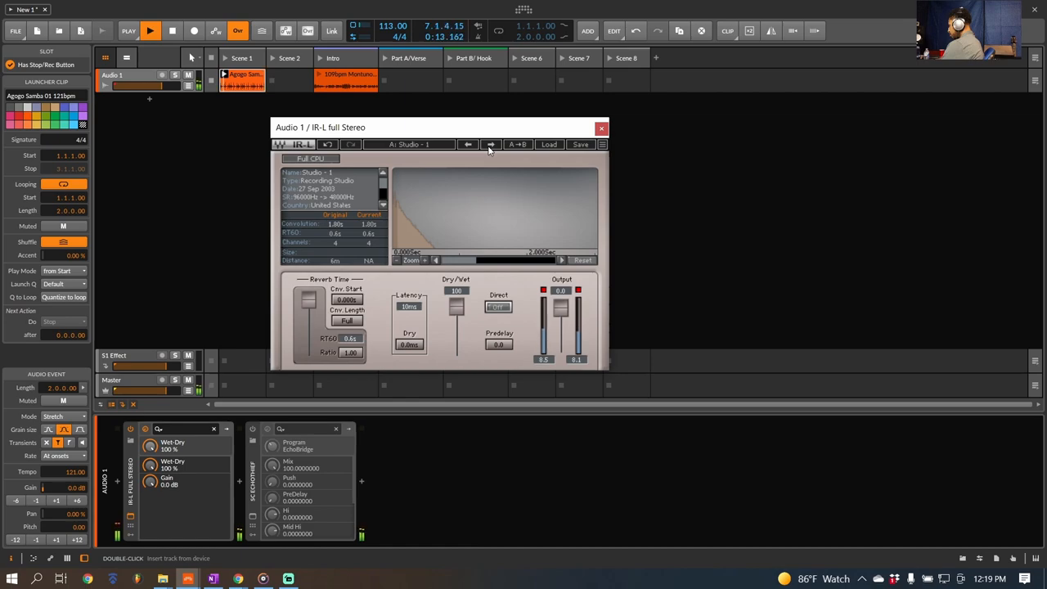
# Cycle IR-L back around through Plate 1 and land on the Hall 1 impulse response
pyautogui.click(491, 144)
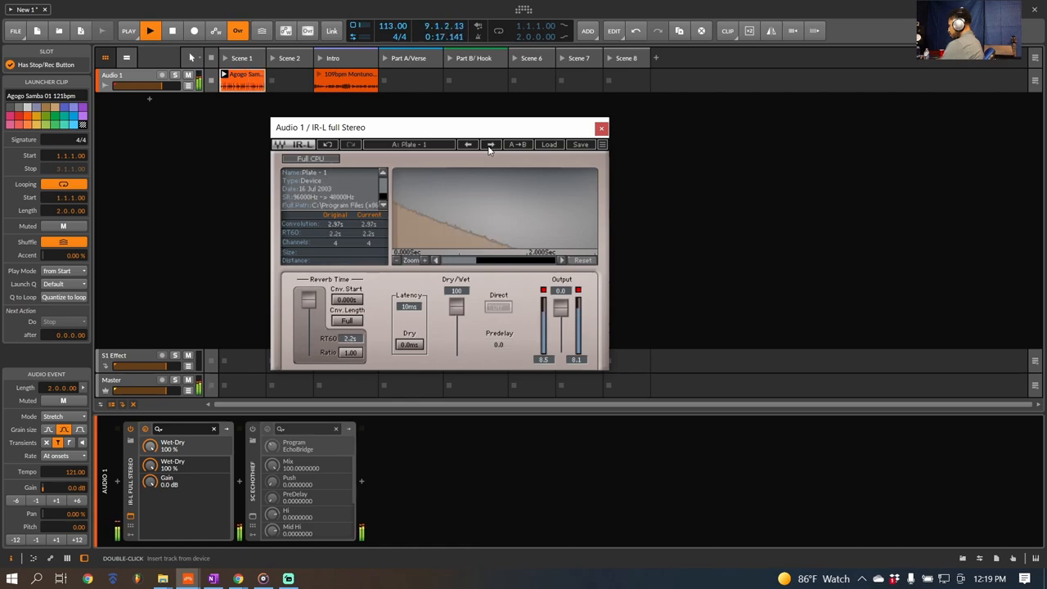
pyautogui.click(491, 144)
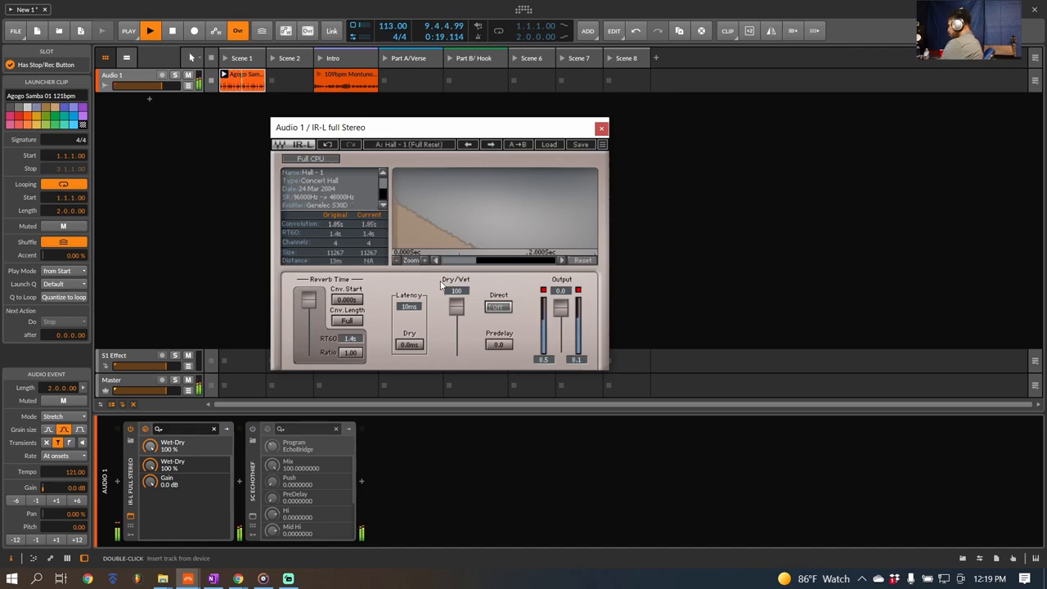
pyautogui.click(172, 29)
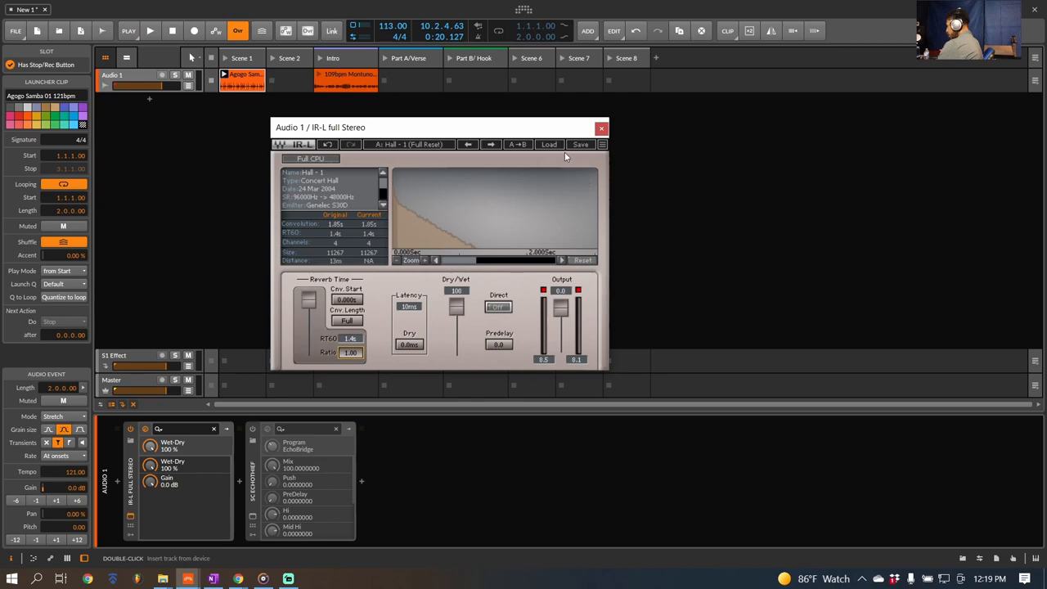
pyautogui.click(548, 144)
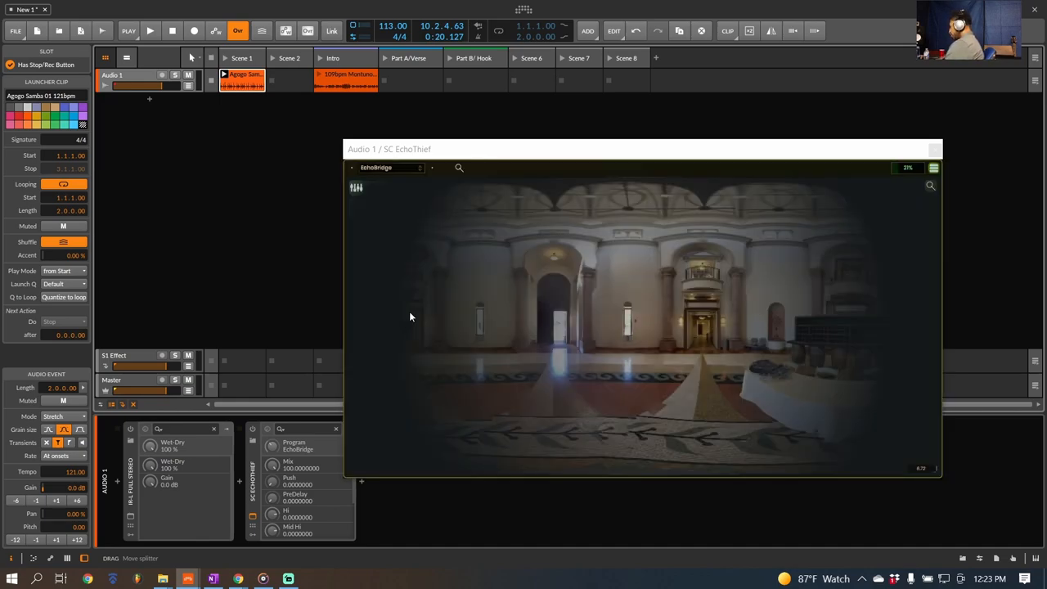
pyautogui.moveTo(355, 237)
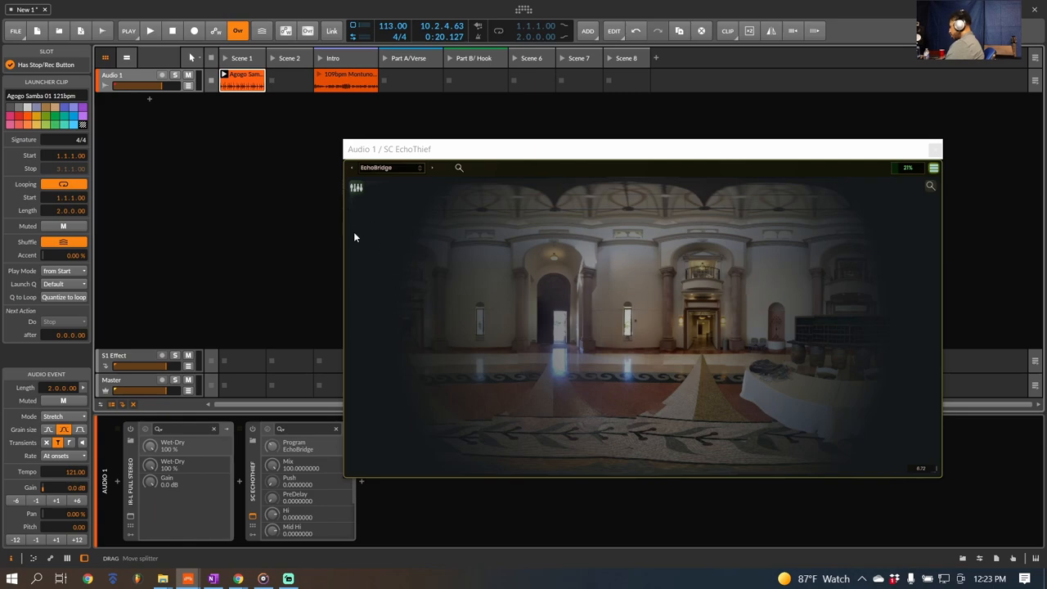
pyautogui.moveTo(435, 298)
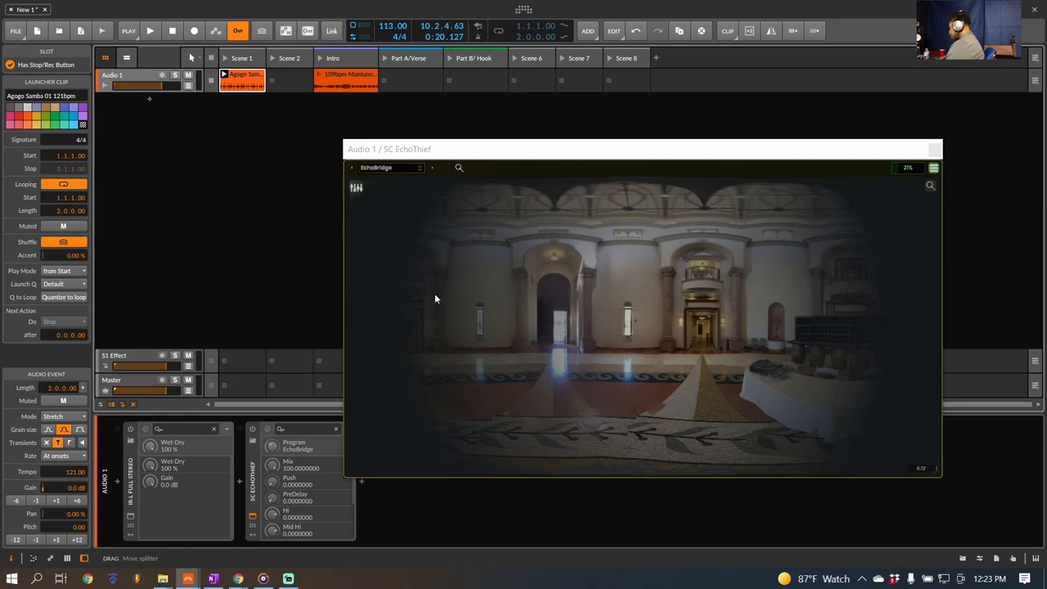
pyautogui.moveTo(445, 298)
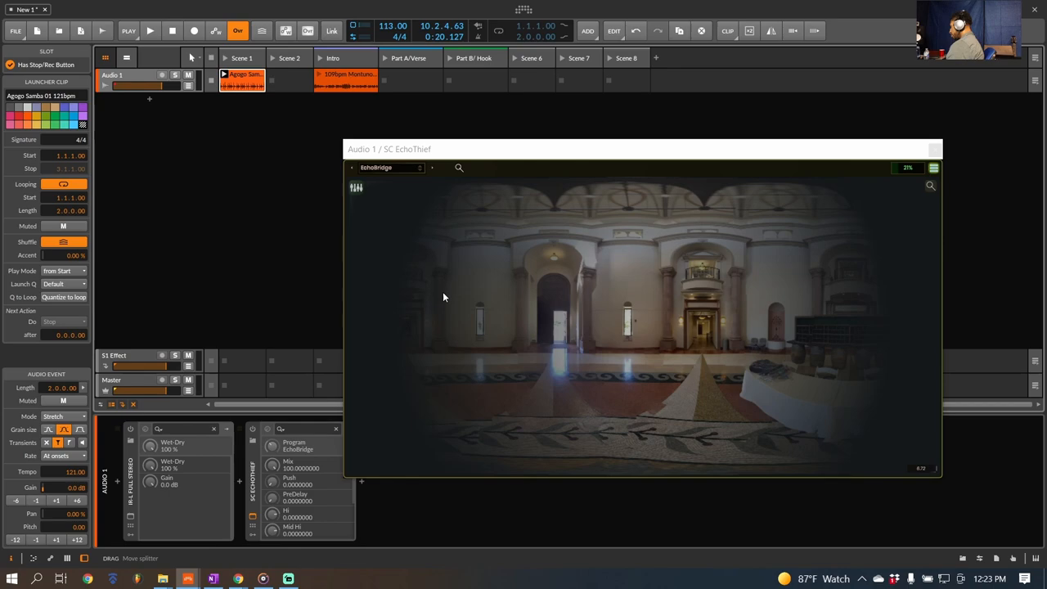
pyautogui.moveTo(458, 328)
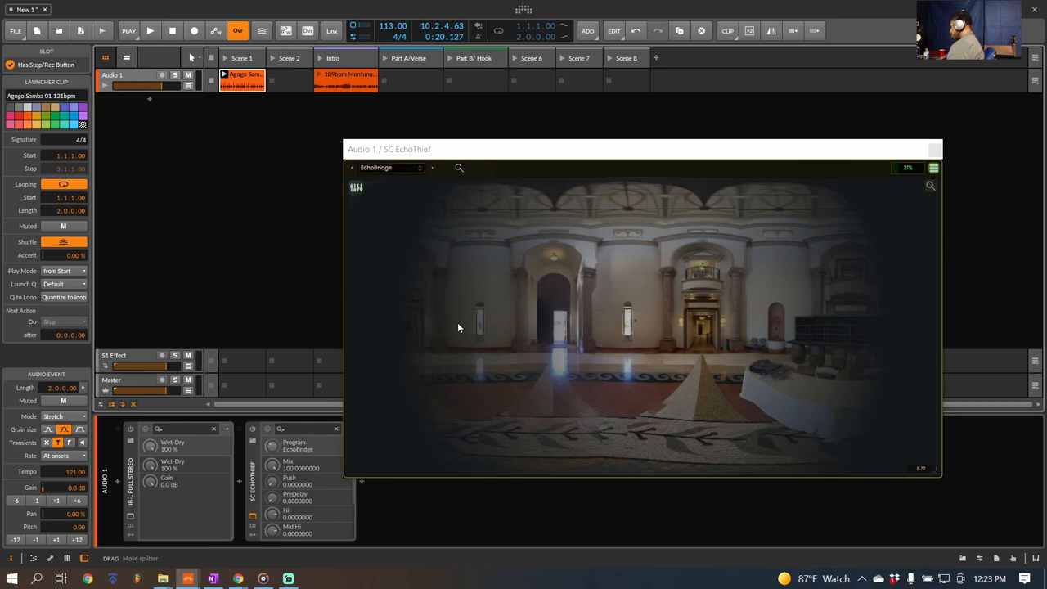
pyautogui.moveTo(471, 334)
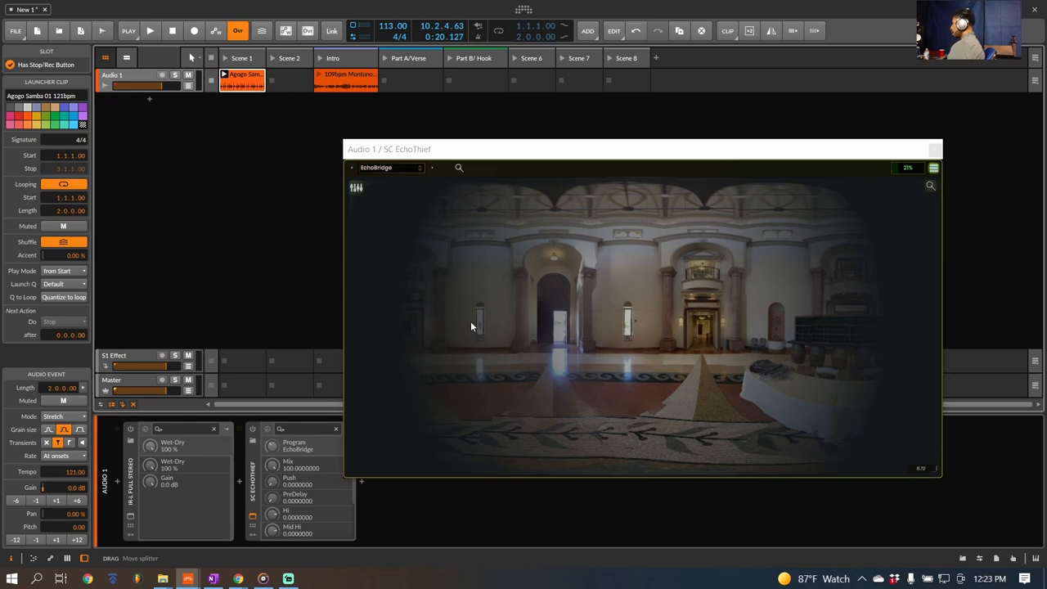
pyautogui.moveTo(435, 219)
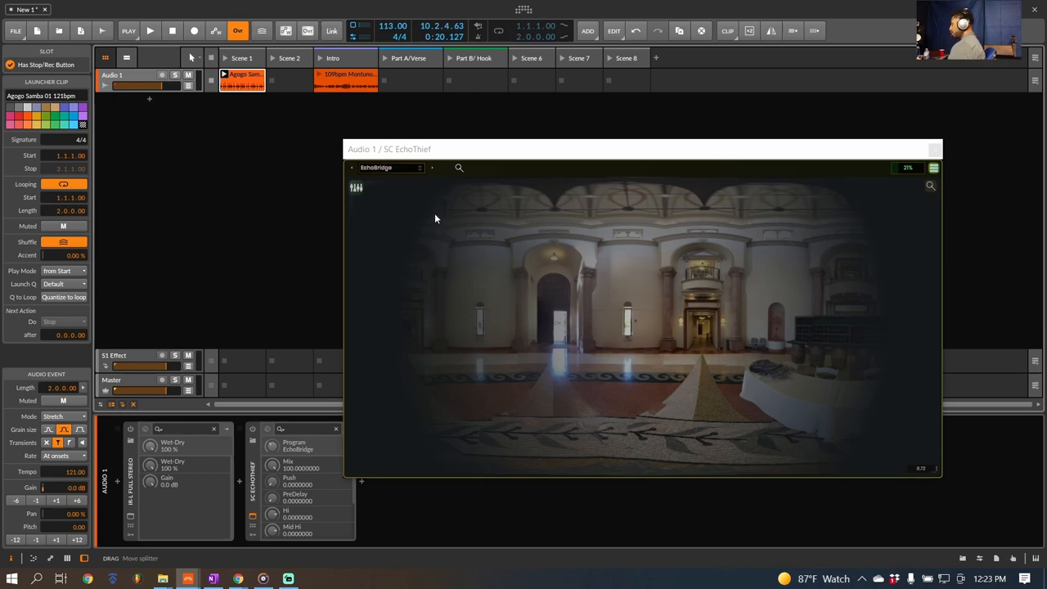
pyautogui.moveTo(422, 298)
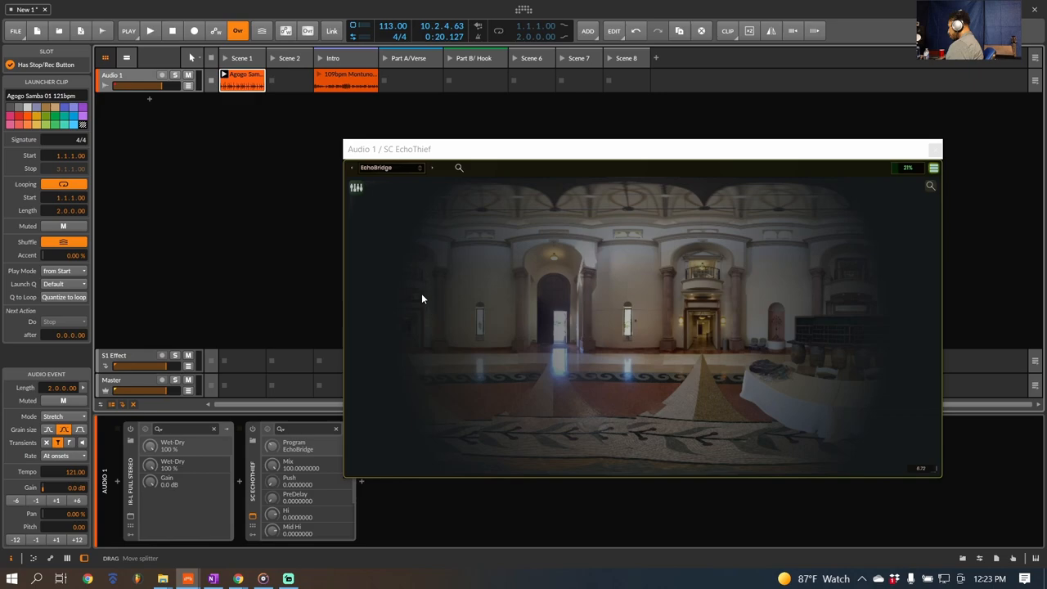
pyautogui.moveTo(364, 268)
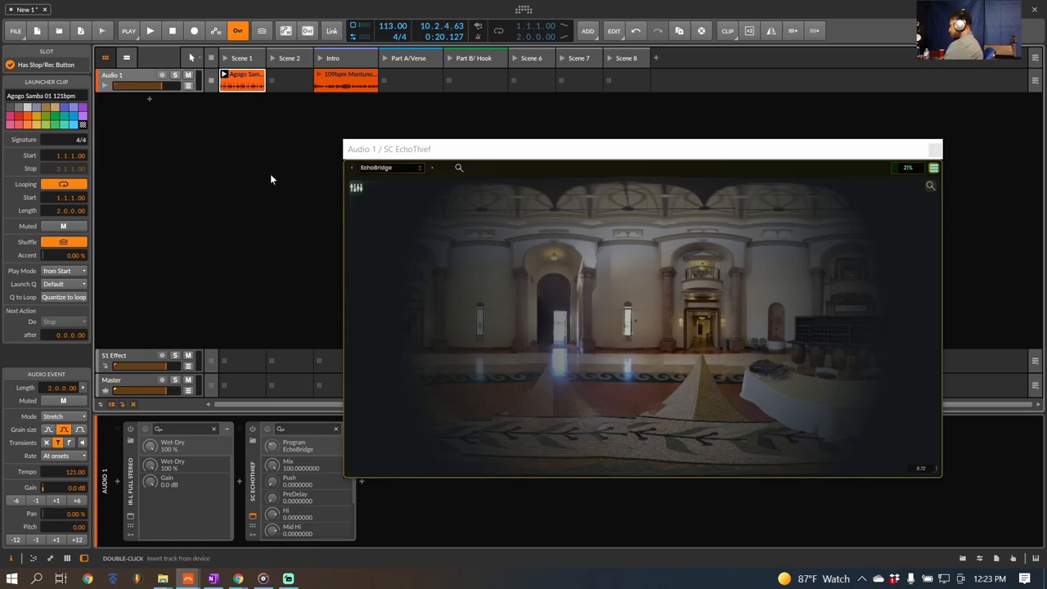
# Restart playback so the loop runs through the EchoThief reverb on the EchoBridge space
pyautogui.click(151, 30)
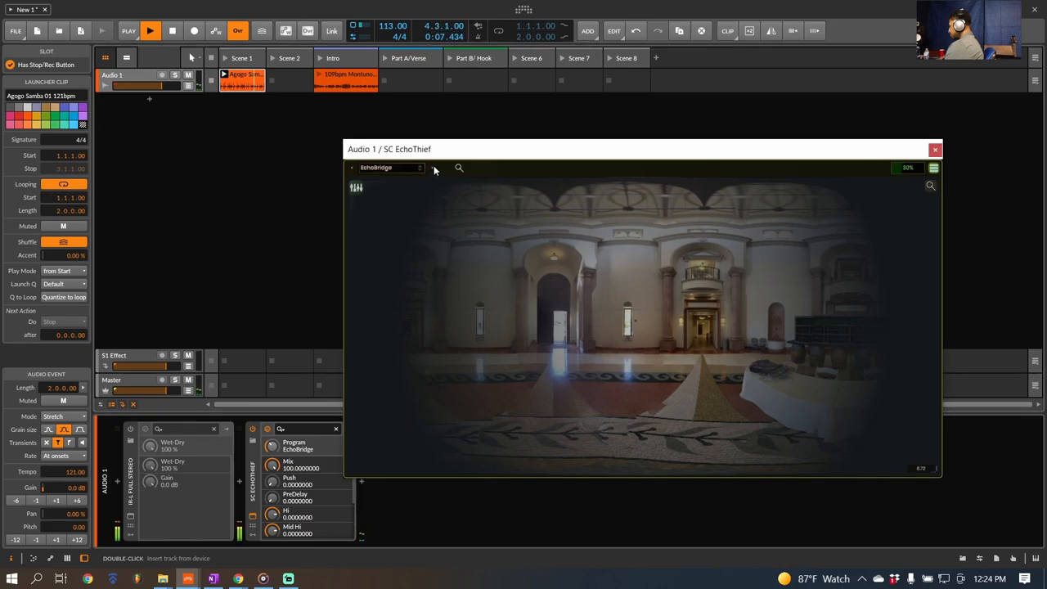
# Step EchoThief through successive impulse response spaces while the loop plays, reaching Fort Worden Tunnel
pyautogui.click(433, 169)
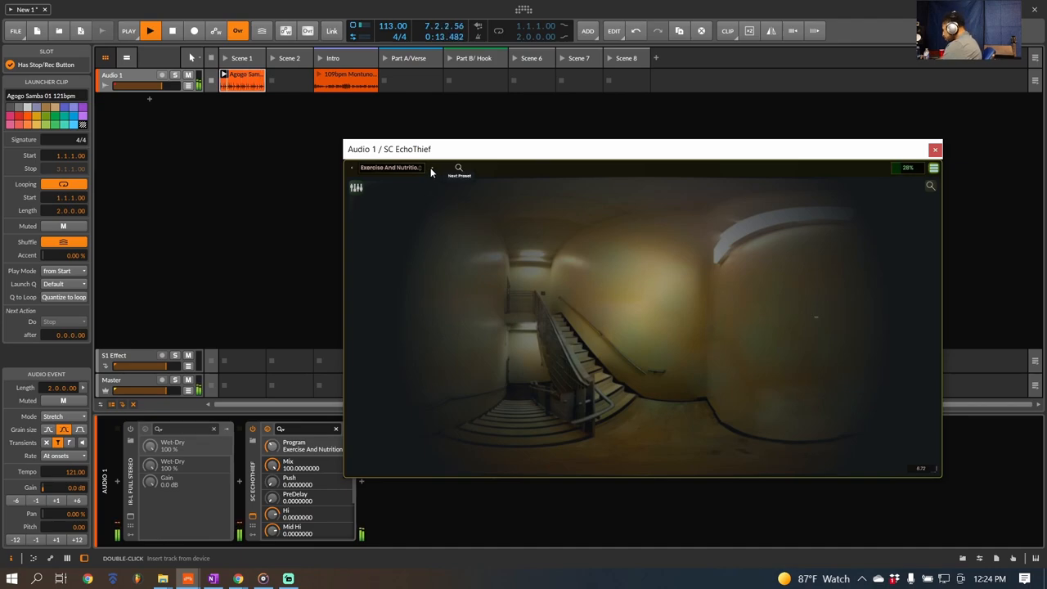
pyautogui.click(459, 167)
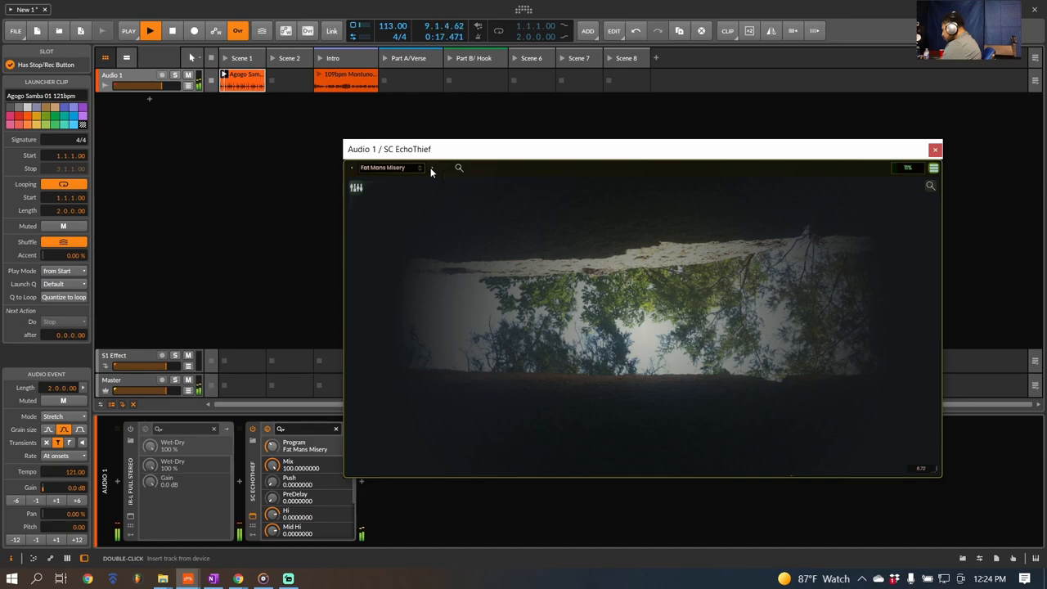
pyautogui.click(432, 167)
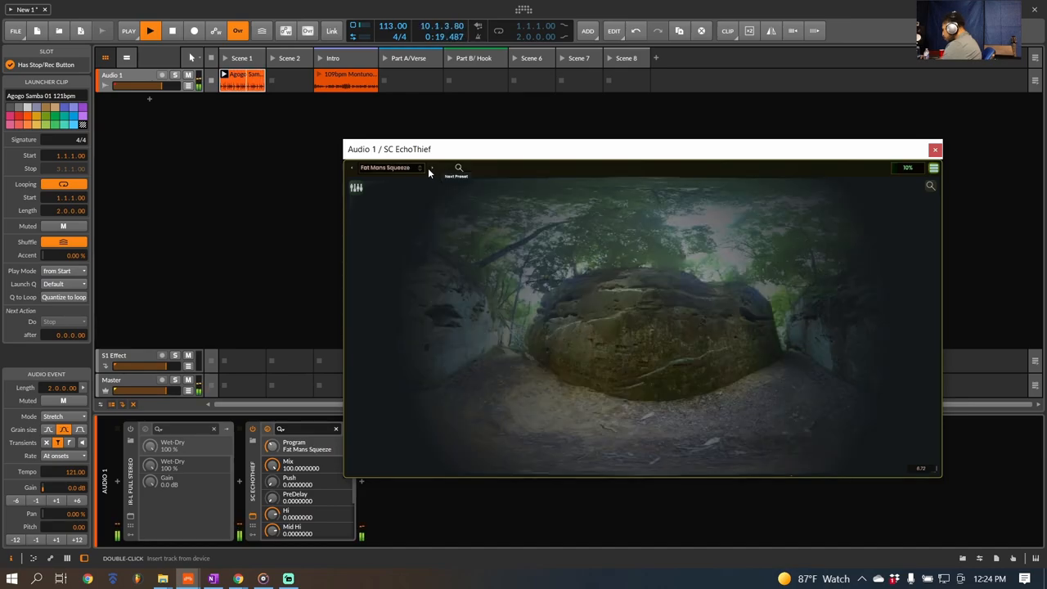
pyautogui.click(432, 167)
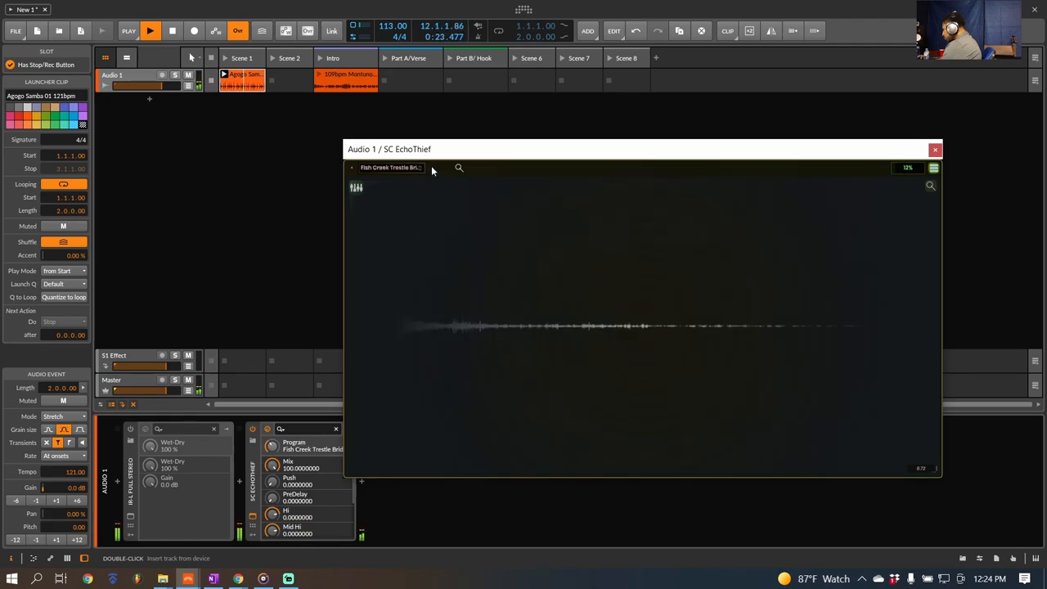
pyautogui.click(432, 167)
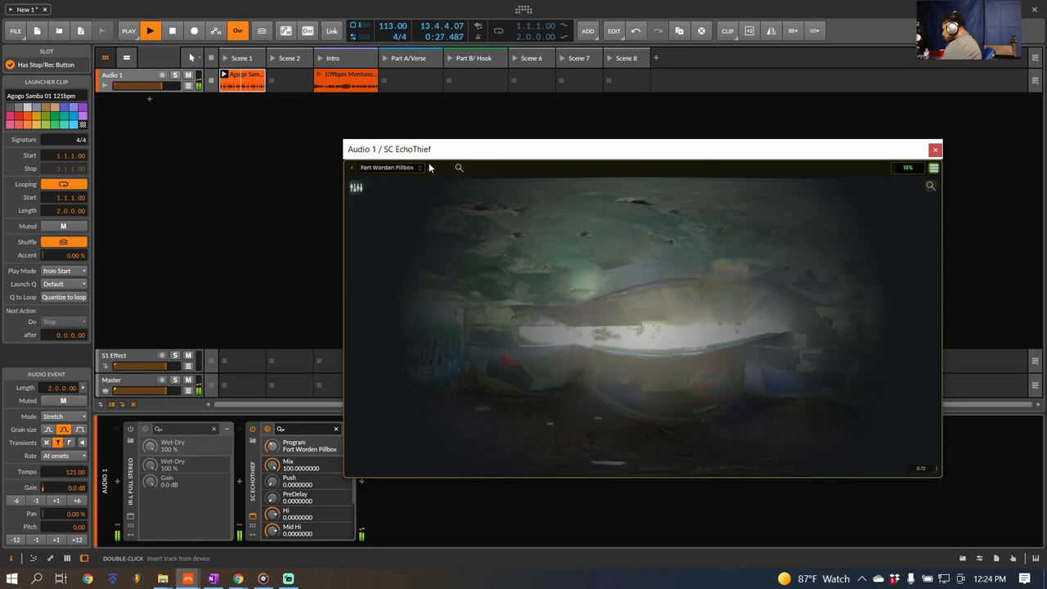
pyautogui.click(419, 167)
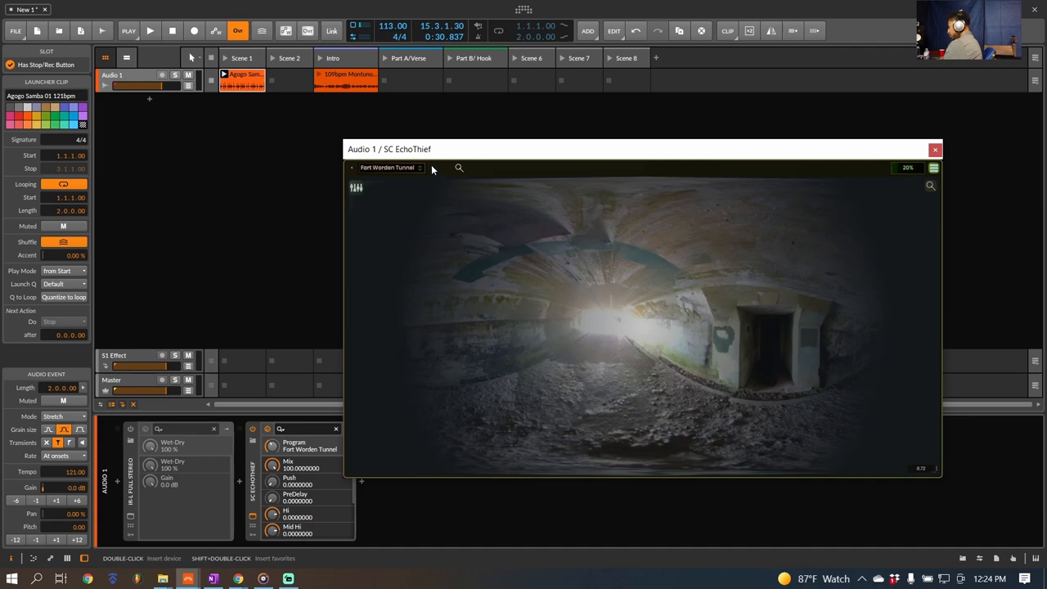
pyautogui.click(355, 187)
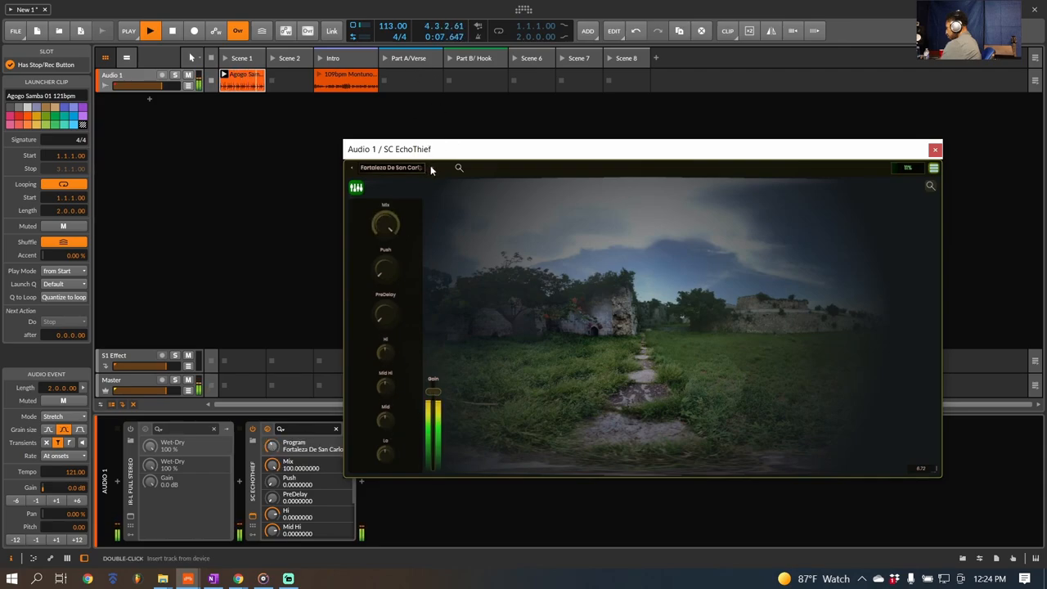
# Advance through a few more EchoThief spaces and settle on Hale Holistic Yoga Studio
pyautogui.click(419, 167)
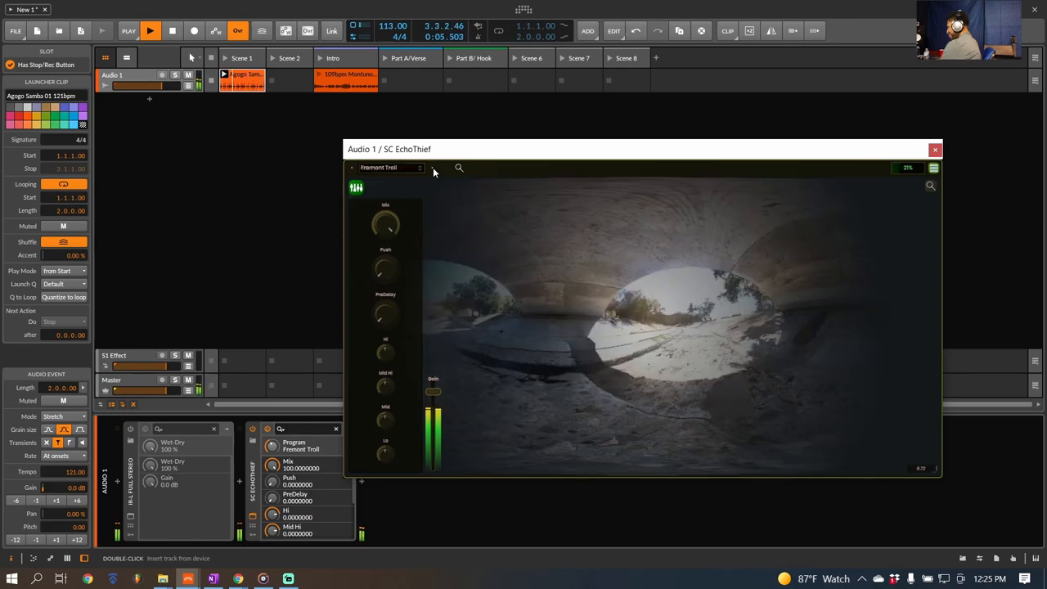
pyautogui.click(435, 167)
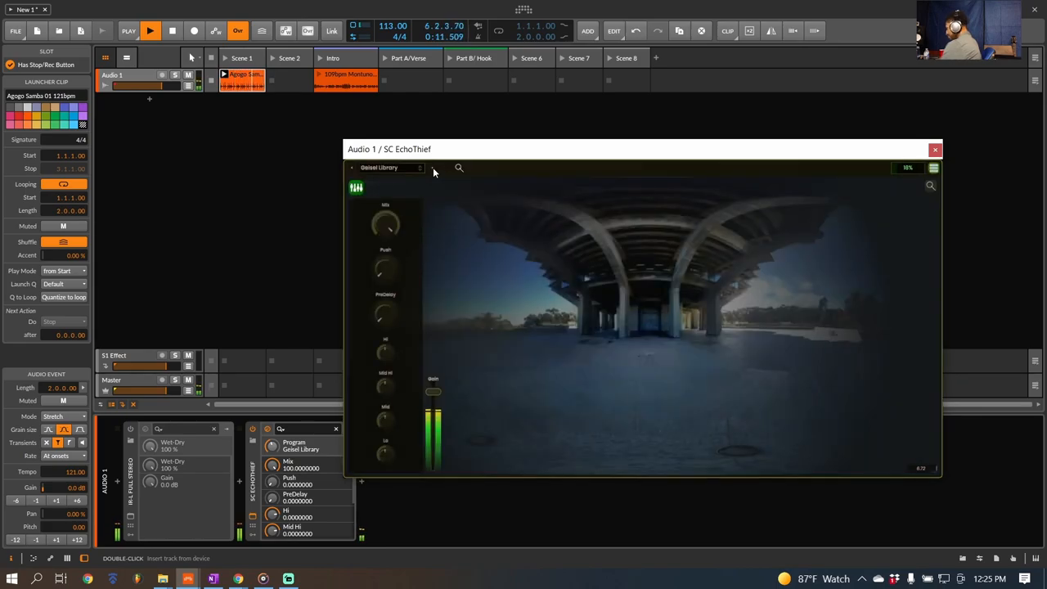
pyautogui.click(434, 169)
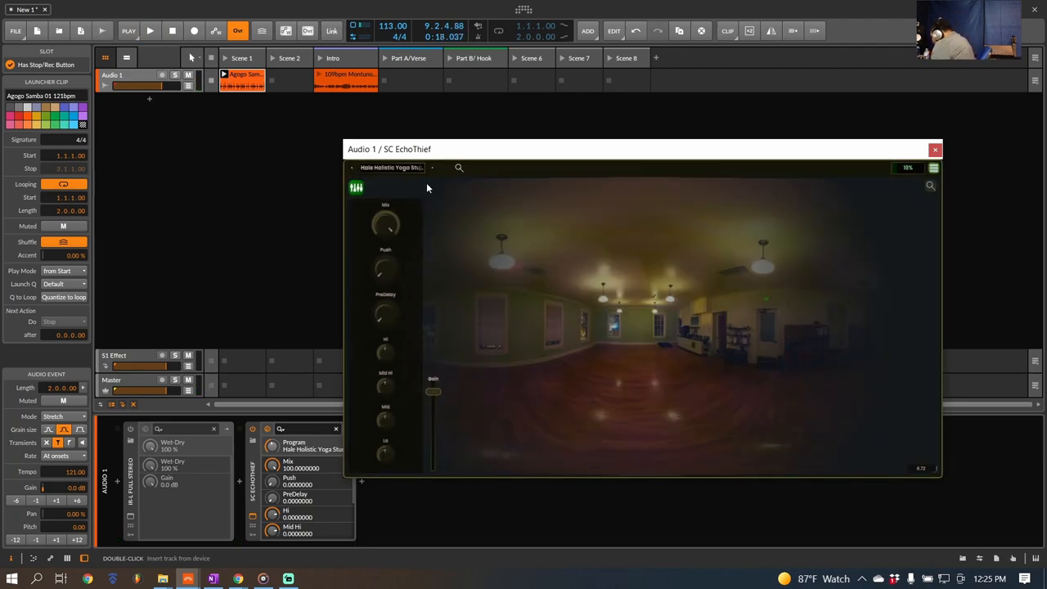
pyautogui.click(150, 31)
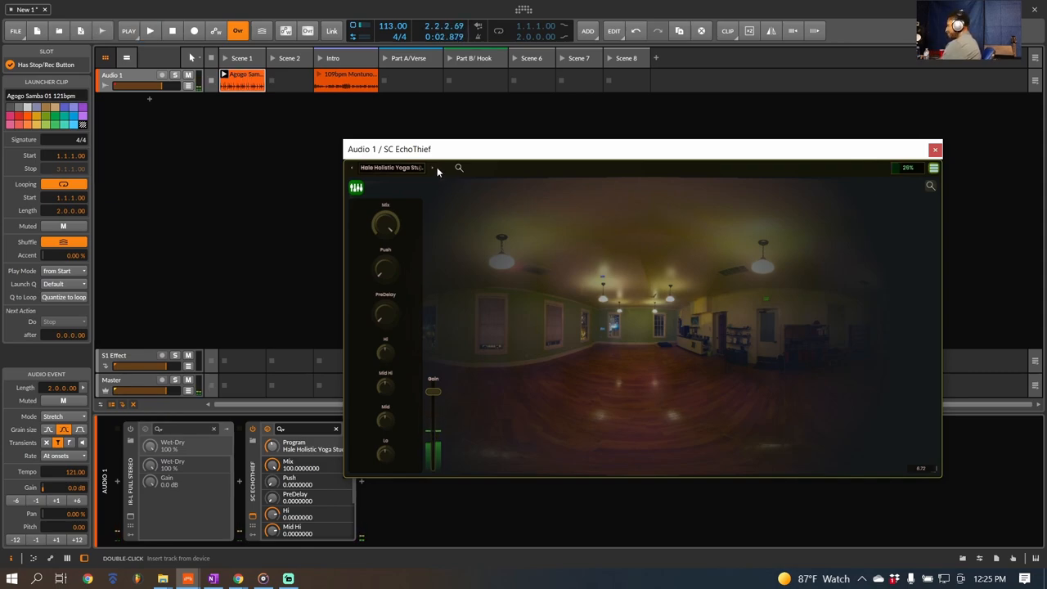
pyautogui.click(434, 169)
pyautogui.write('ir')
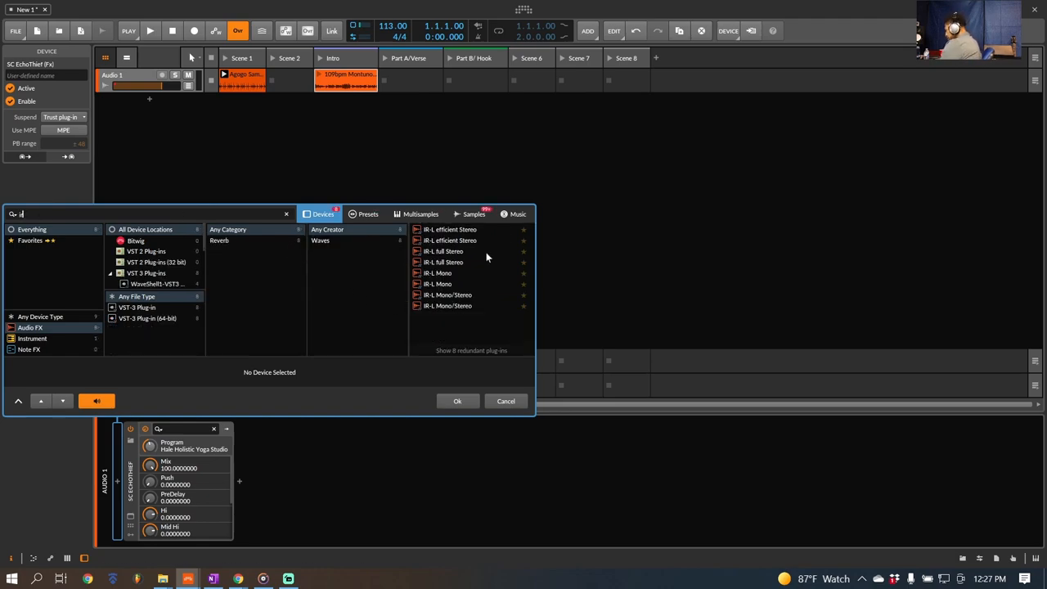
# Insert the Waves IR-L Full Stereo reverb from the device browser onto the track
pyautogui.click(458, 401)
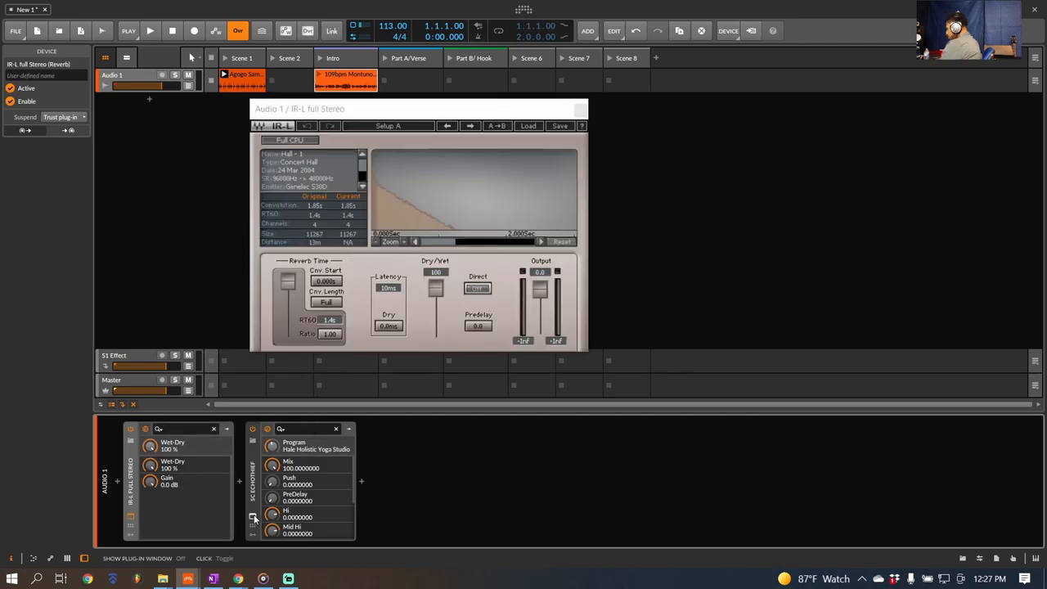
# Show the SC EchoThief plugin window beside the IR-L Full Stereo window
pyautogui.click(252, 517)
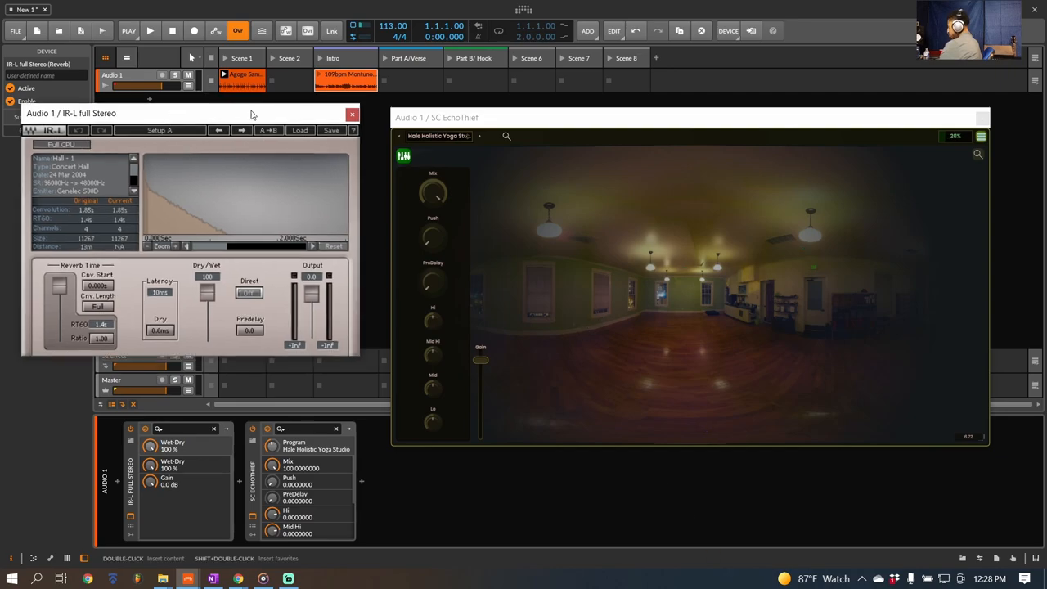
# Import Batcave.wav from the EchoThief Underground library as IR-L's impulse response
pyautogui.click(301, 131)
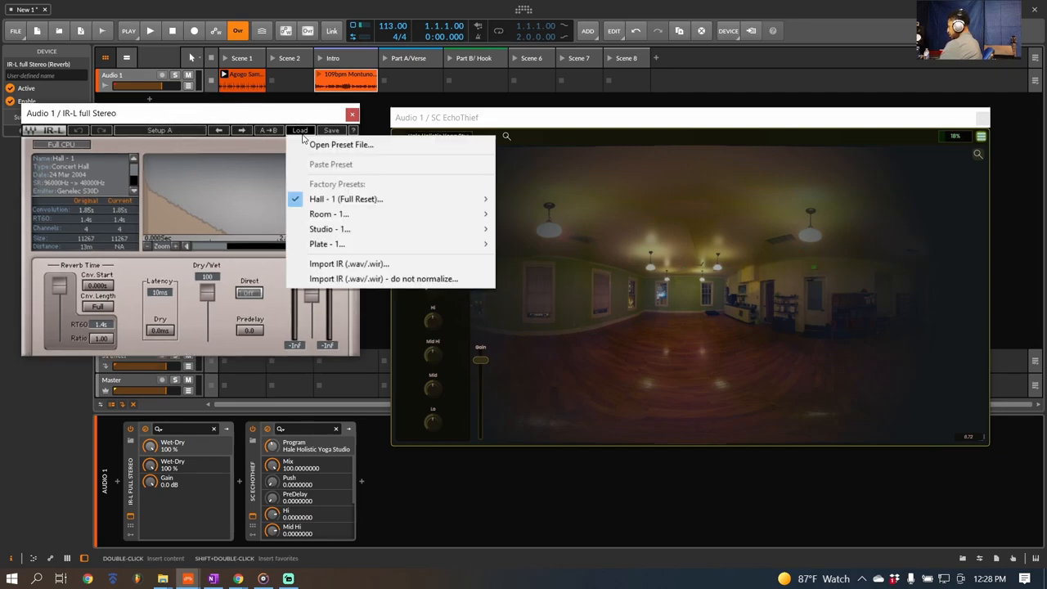
pyautogui.moveTo(359, 263)
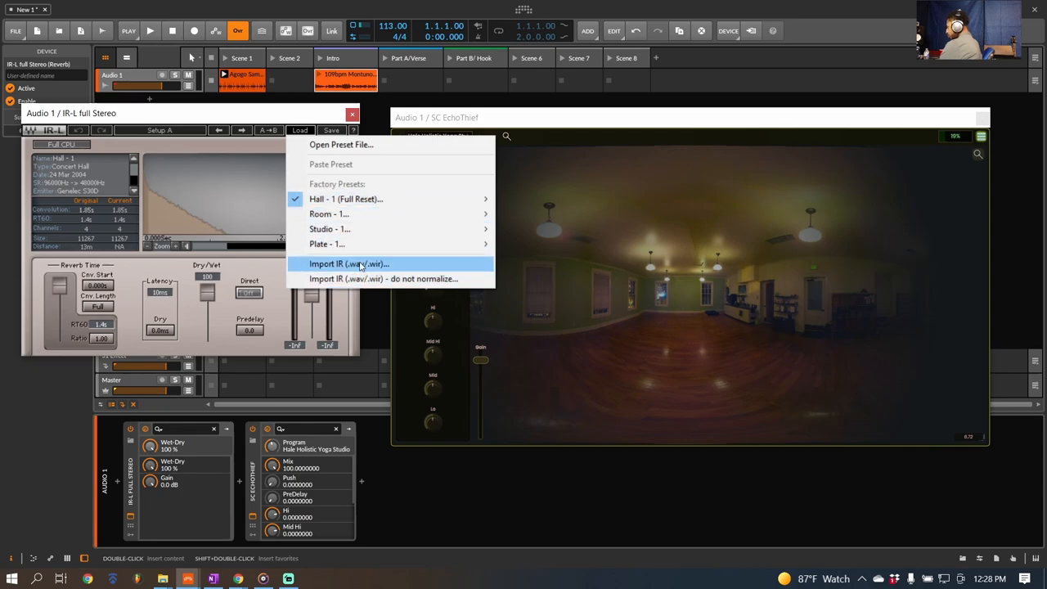
pyautogui.click(349, 264)
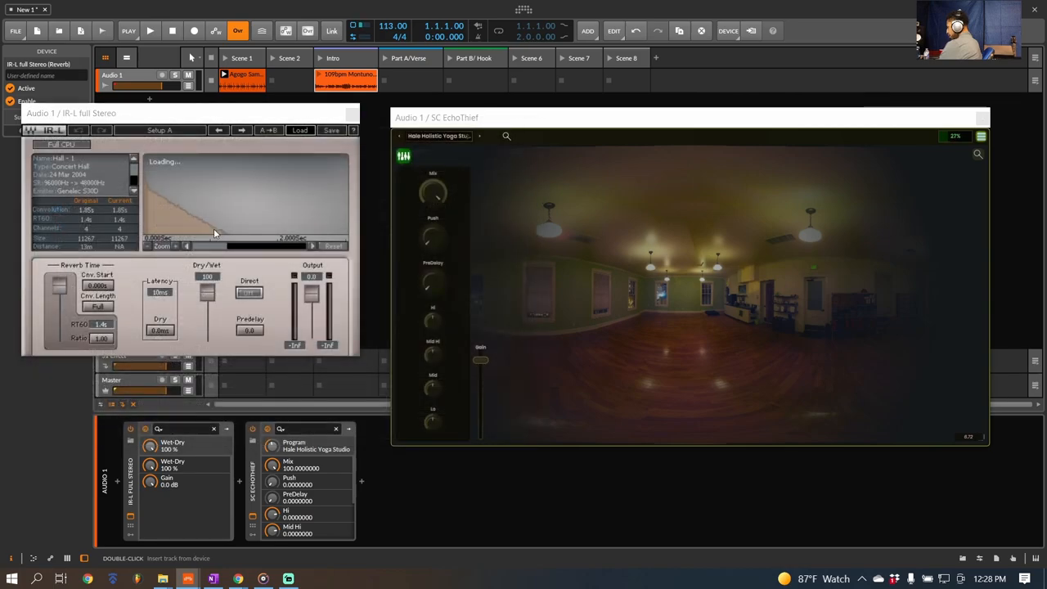
pyautogui.click(300, 131)
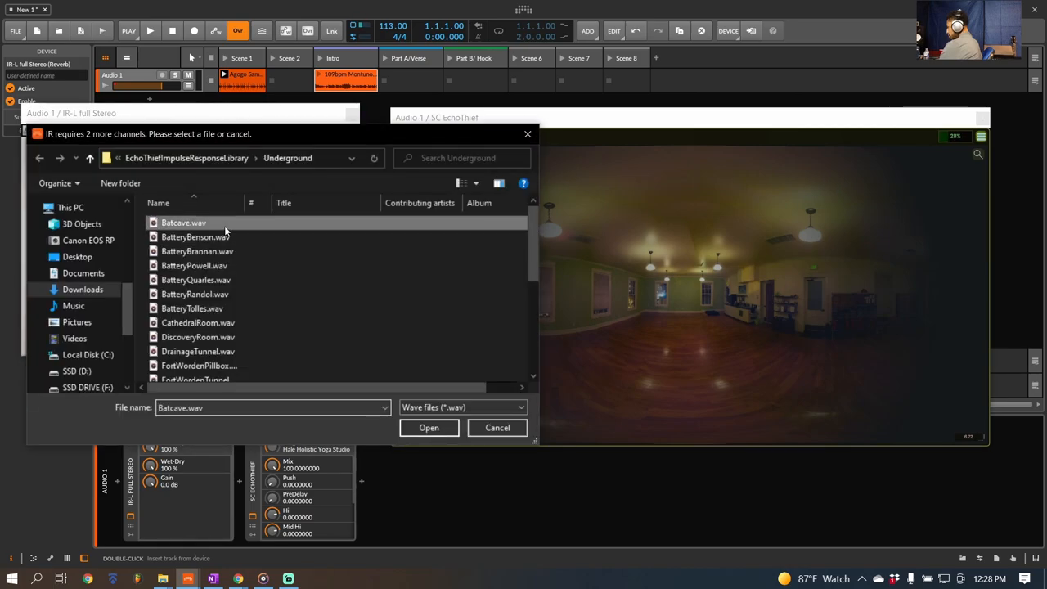
pyautogui.click(429, 427)
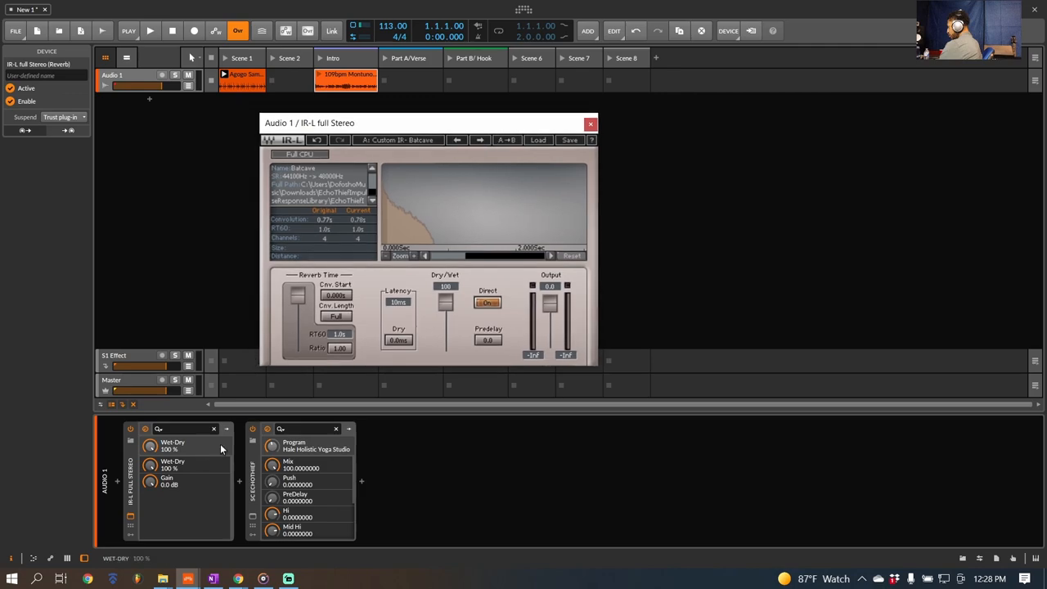
# Play the audio loop through the Batcave impulse response in IR-L
pyautogui.click(150, 30)
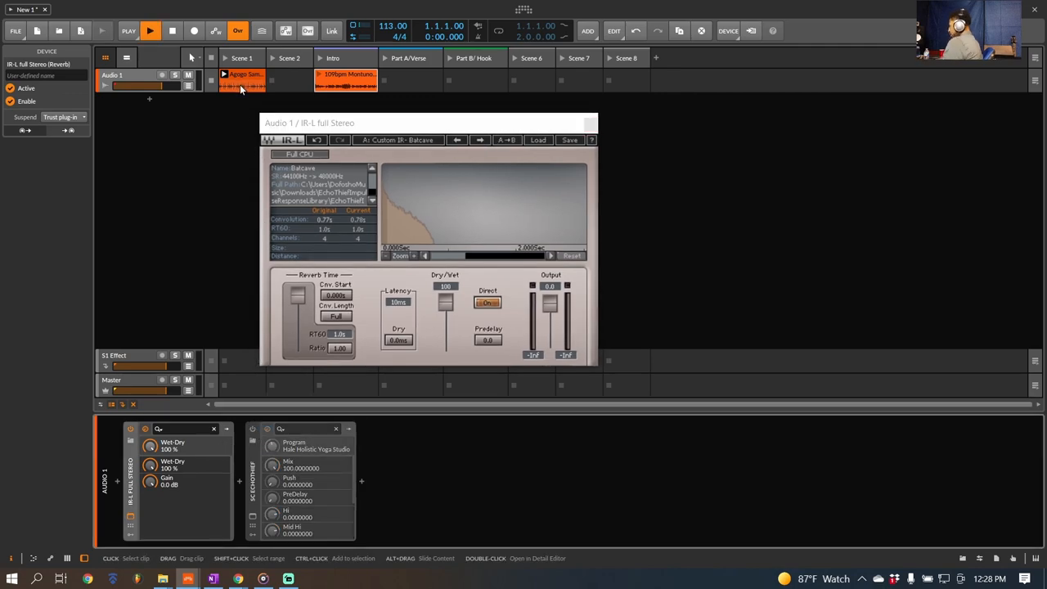
pyautogui.click(151, 29)
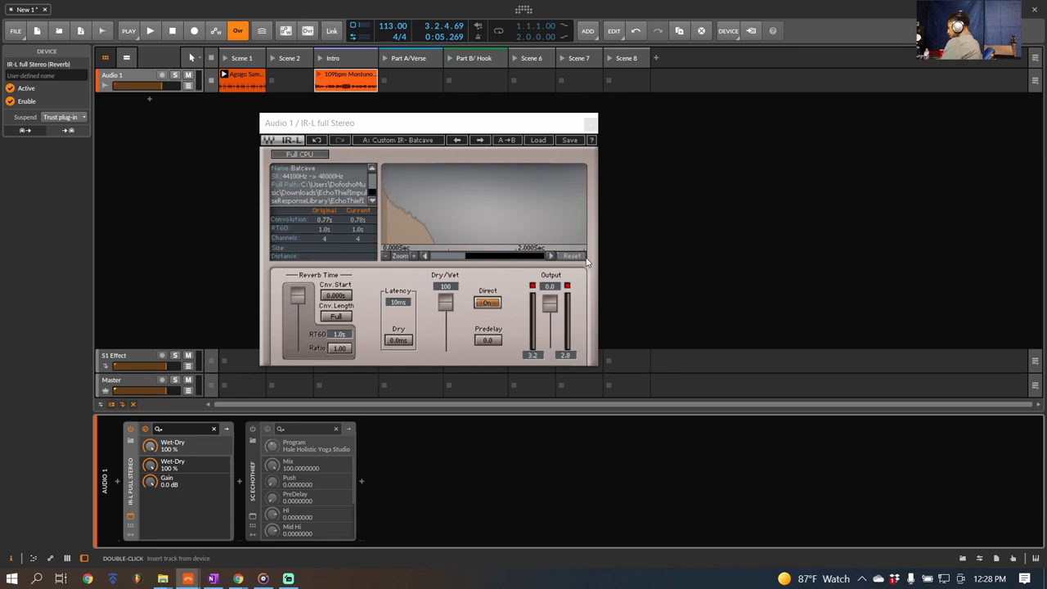
pyautogui.moveTo(472, 428)
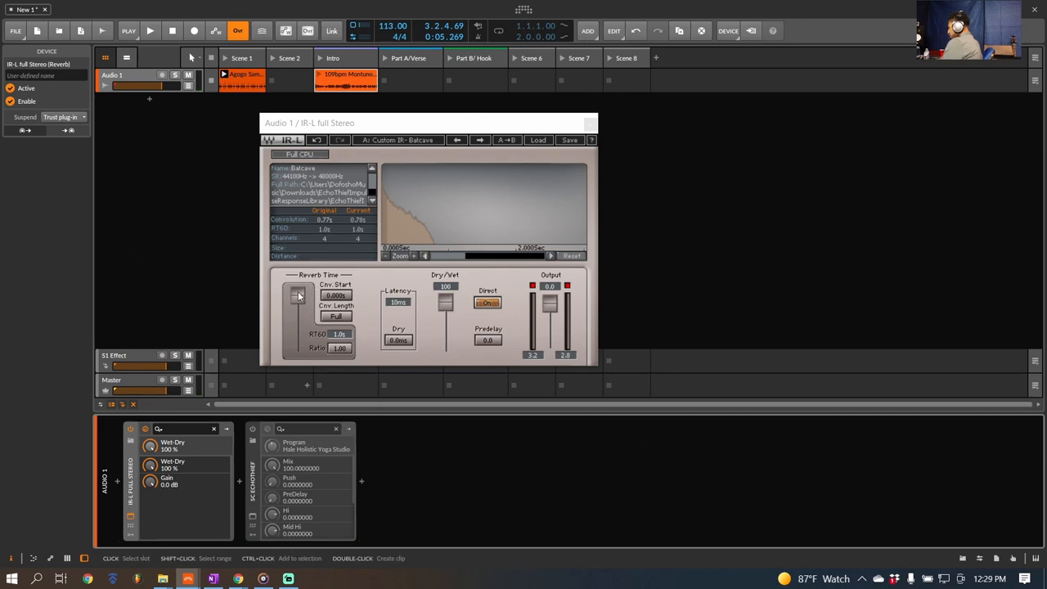
pyautogui.click(151, 29)
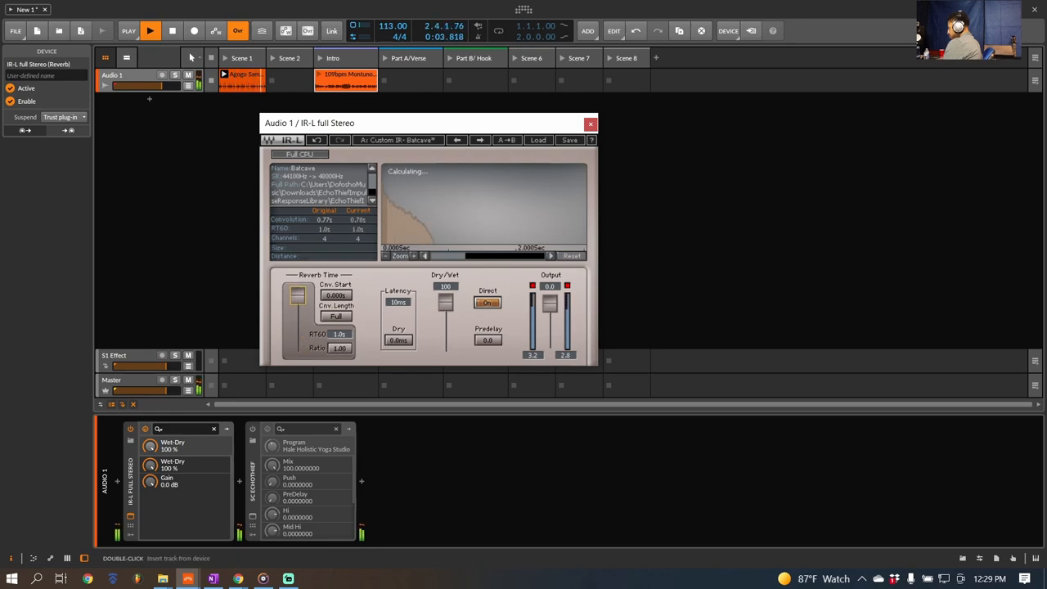
# Lower IR-L's Dry/Wet mix, return it to 100% wet, and close the IR-L window
pyautogui.moveTo(445, 286); pyautogui.dragTo(445, 339)
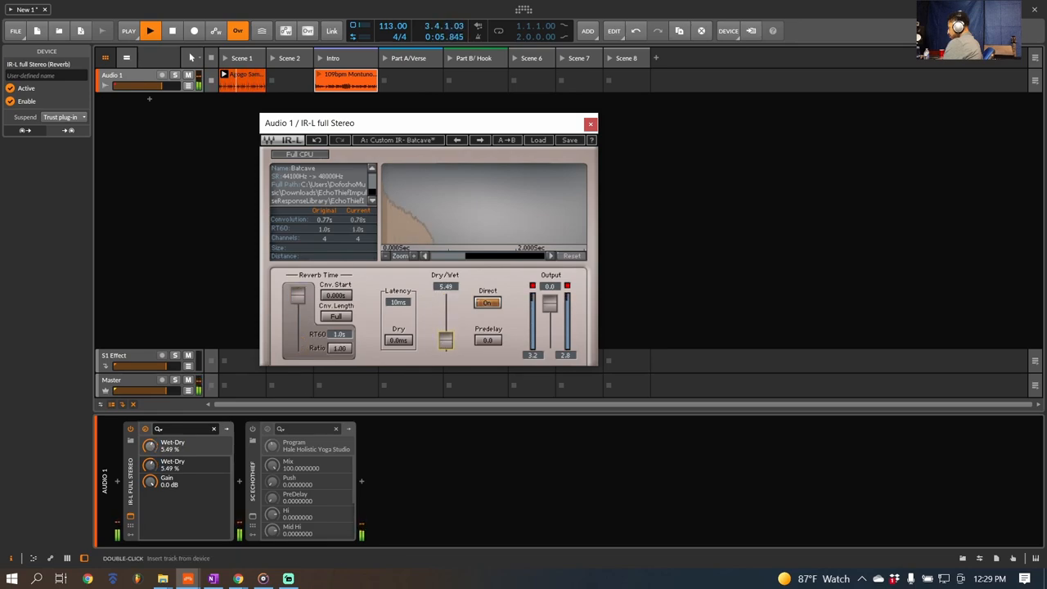
pyautogui.moveTo(446, 338); pyautogui.dragTo(445, 303)
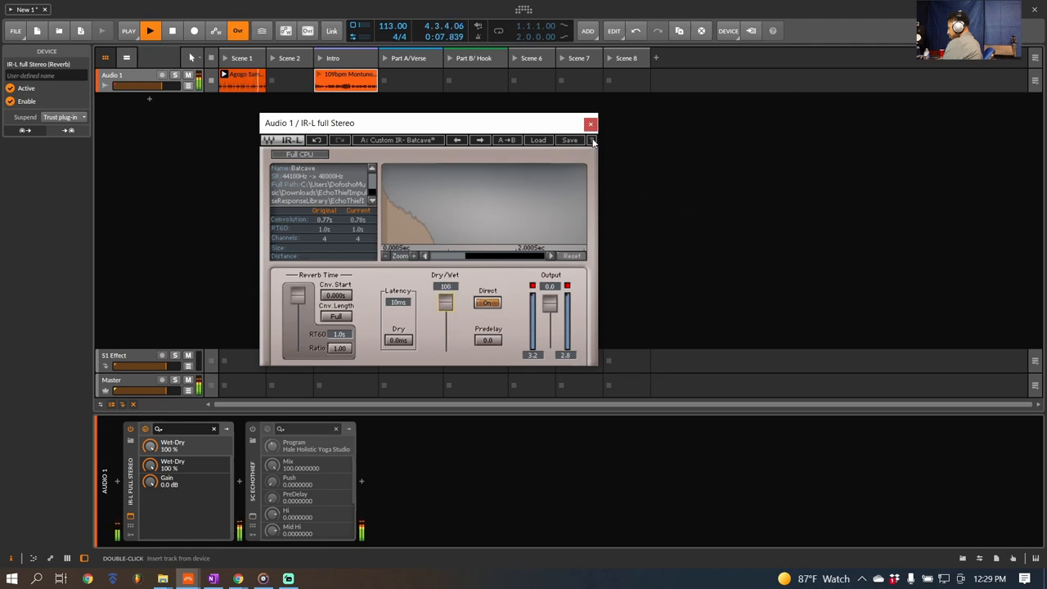
pyautogui.moveTo(592, 125)
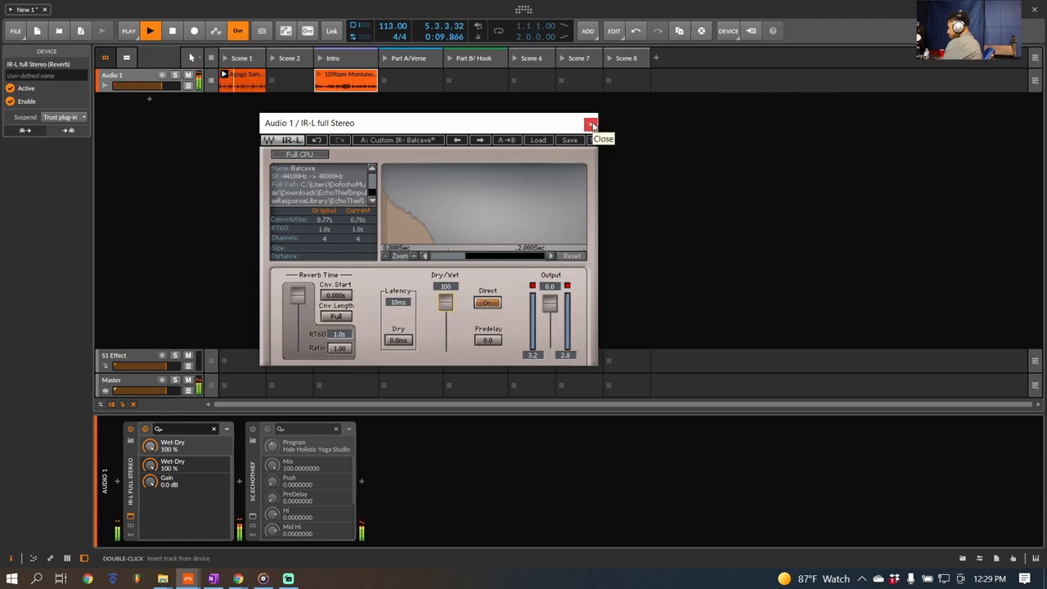
pyautogui.click(592, 124)
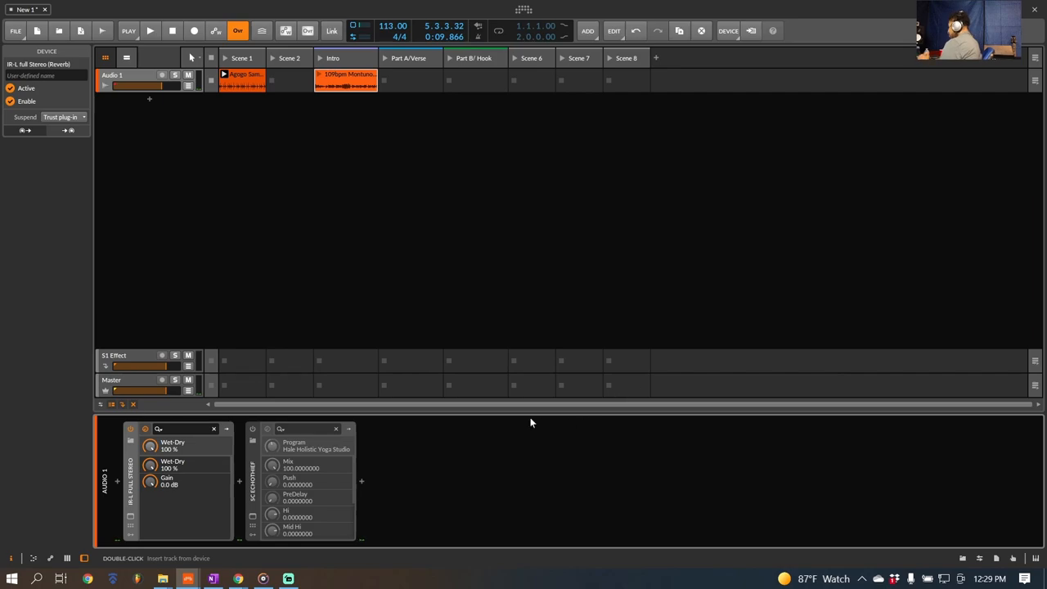
pyautogui.moveTo(442, 331)
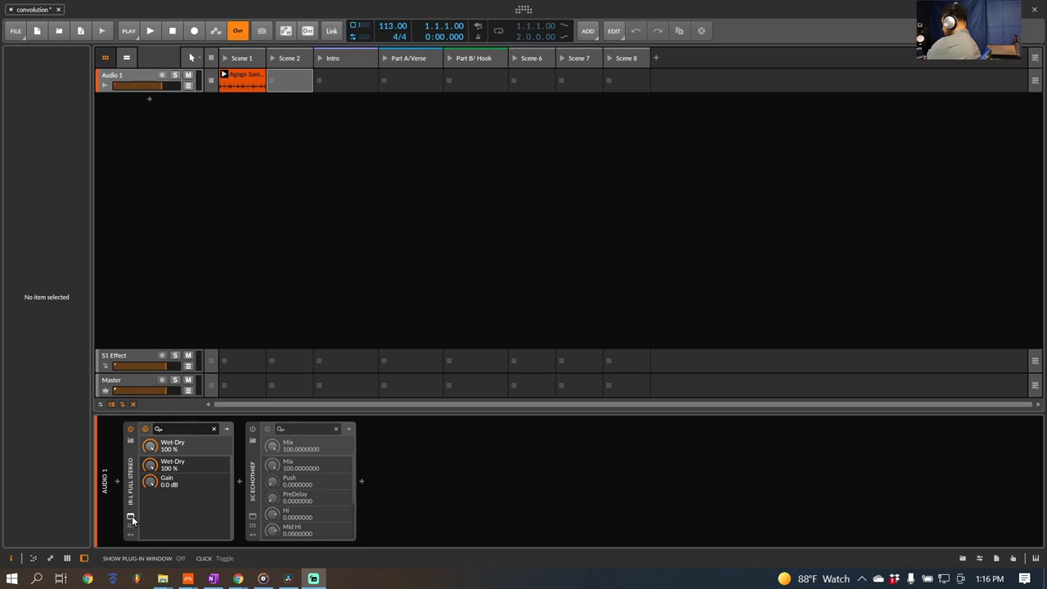
# Show the IR-L Batcave reverb and the EchoThief room view side by side
pyautogui.click(131, 520)
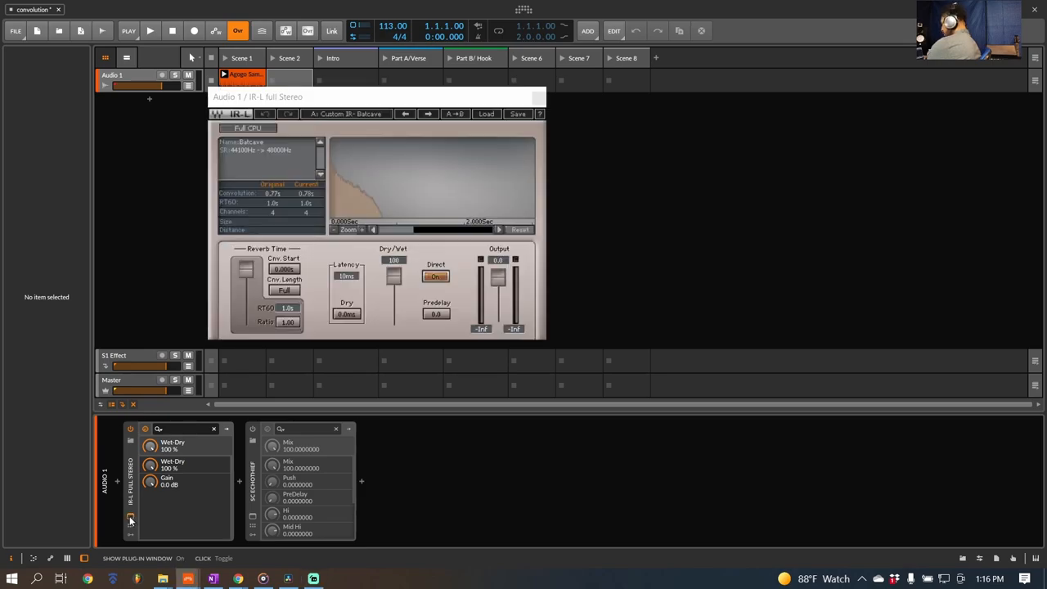
pyautogui.moveTo(424, 252)
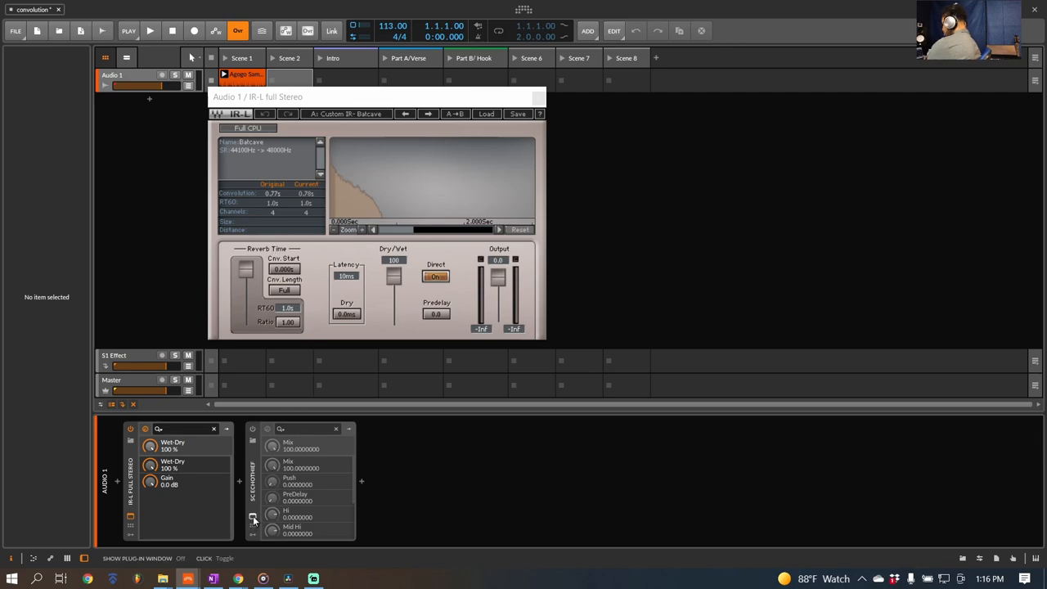
pyautogui.click(252, 517)
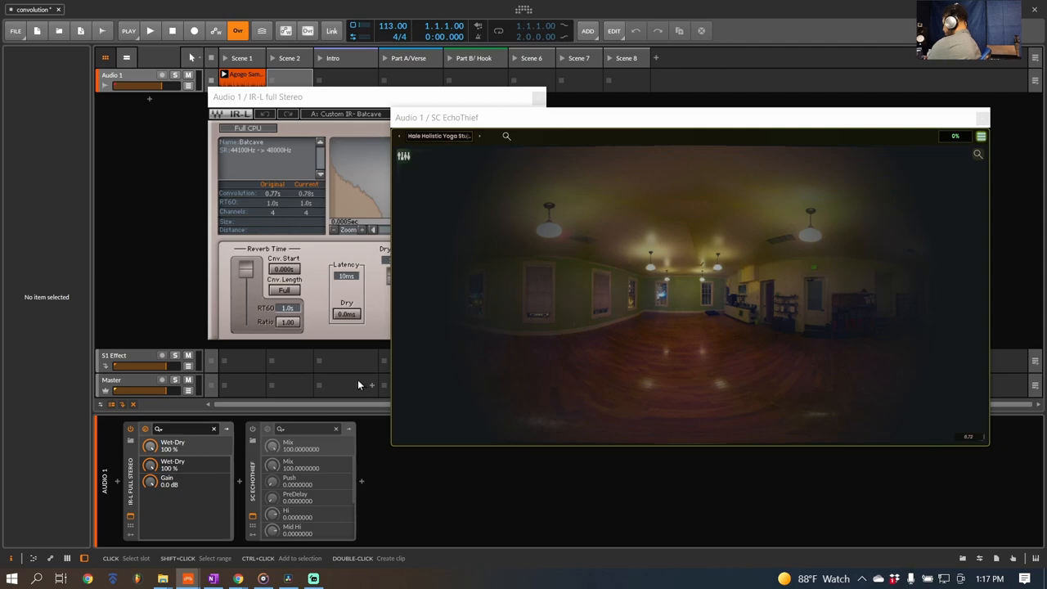
pyautogui.moveTo(376, 347)
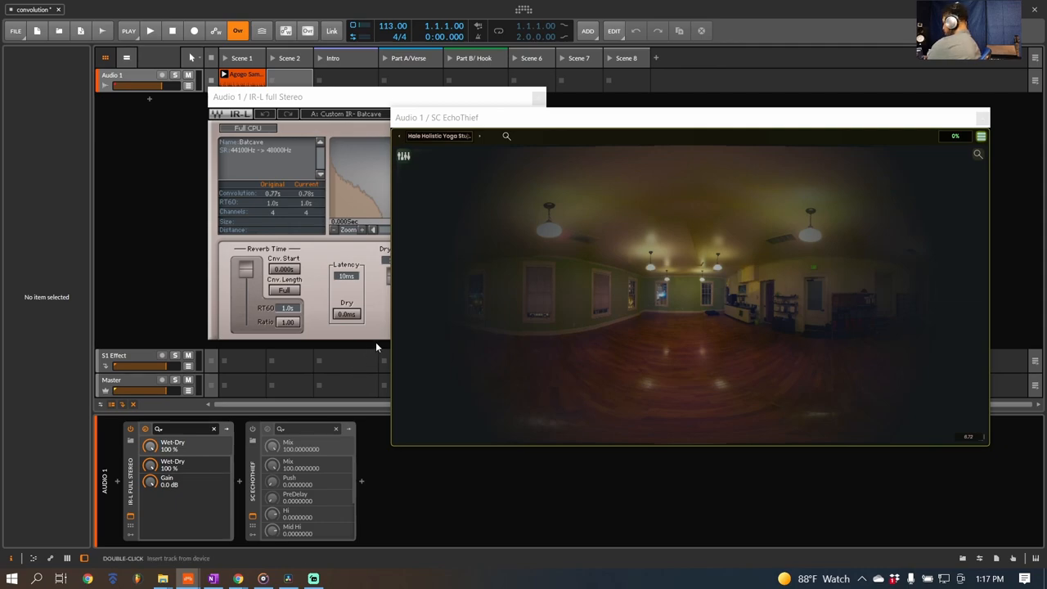
pyautogui.moveTo(318, 108)
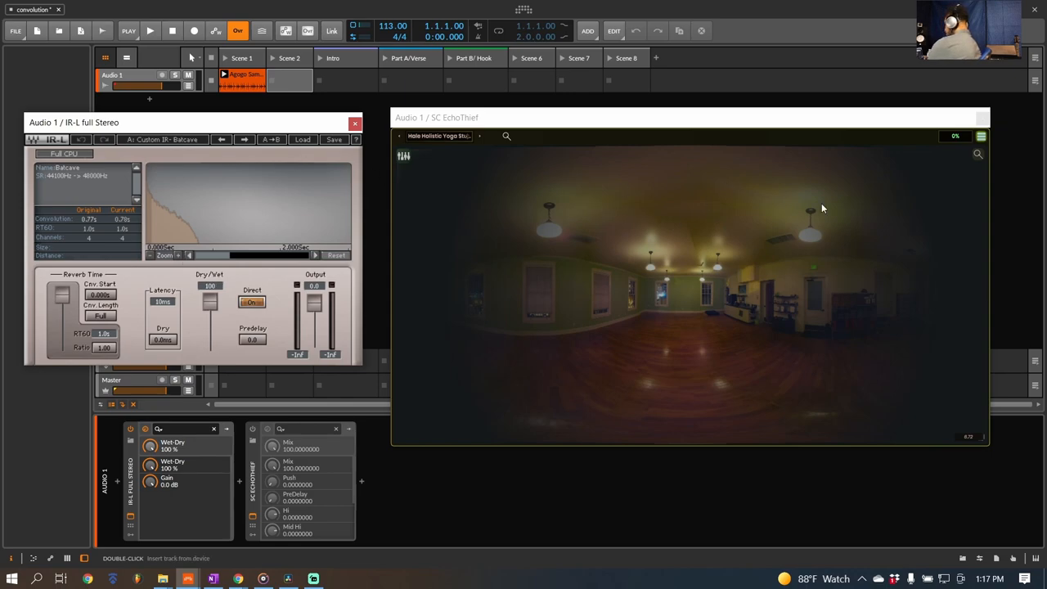
# Close the IR-L window, leaving only EchoThief on Hale Holistic Yoga Studio
pyautogui.click(355, 123)
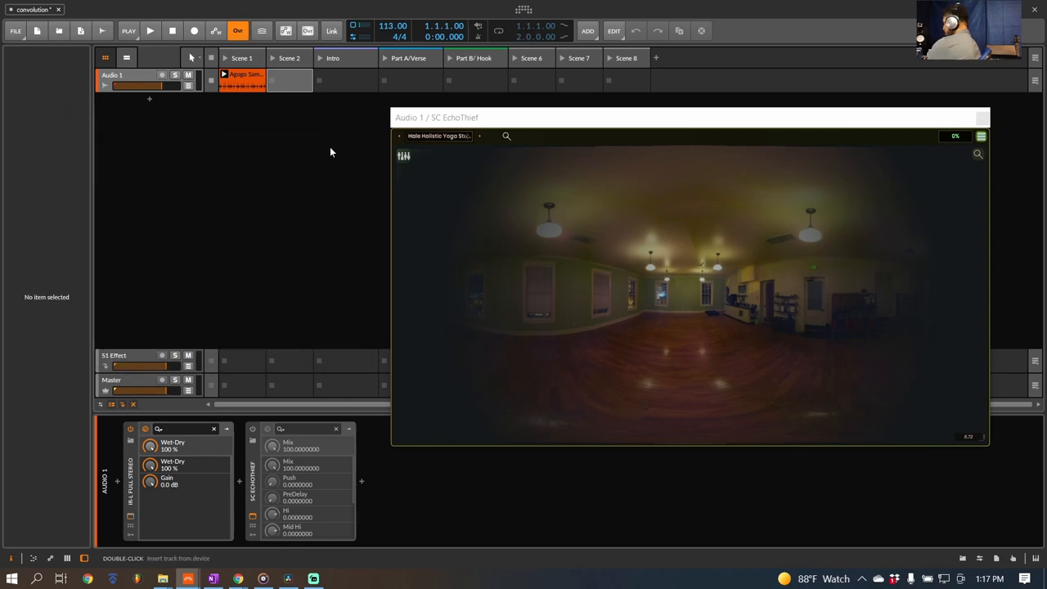
pyautogui.moveTo(761, 350)
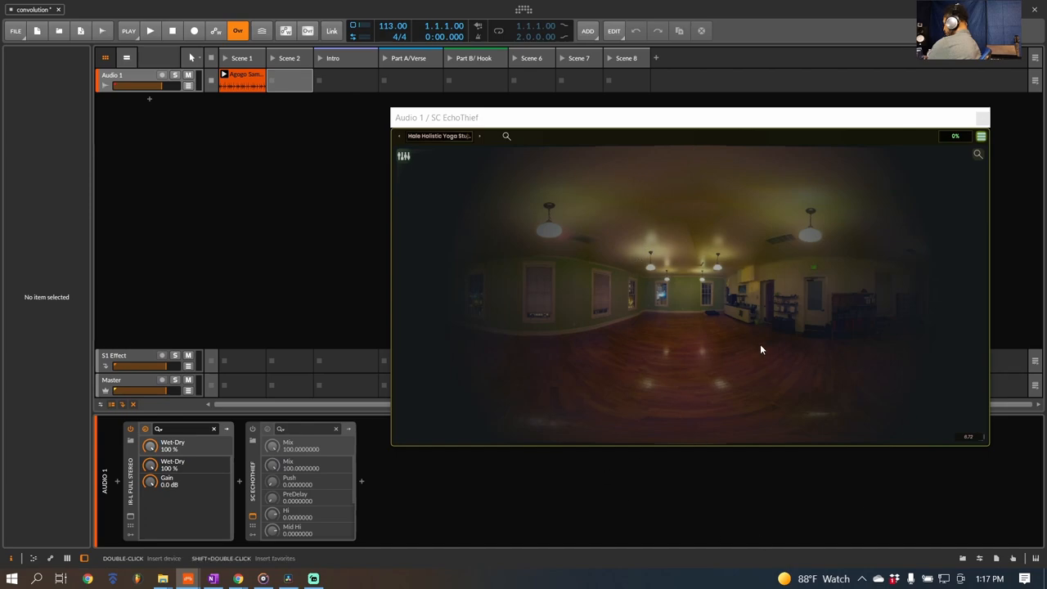
pyautogui.moveTo(491, 409)
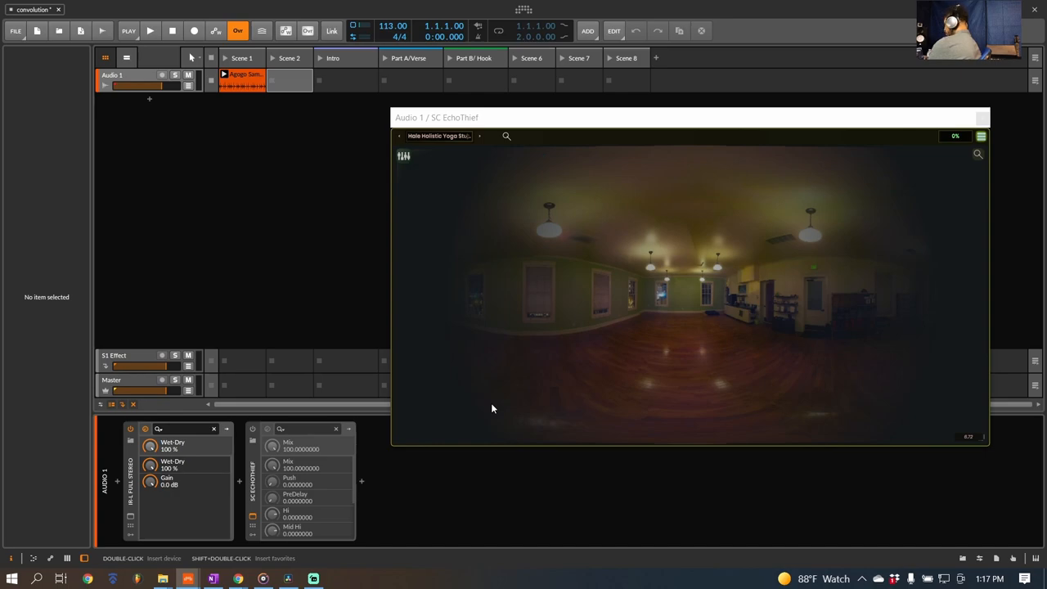
pyautogui.moveTo(606, 308)
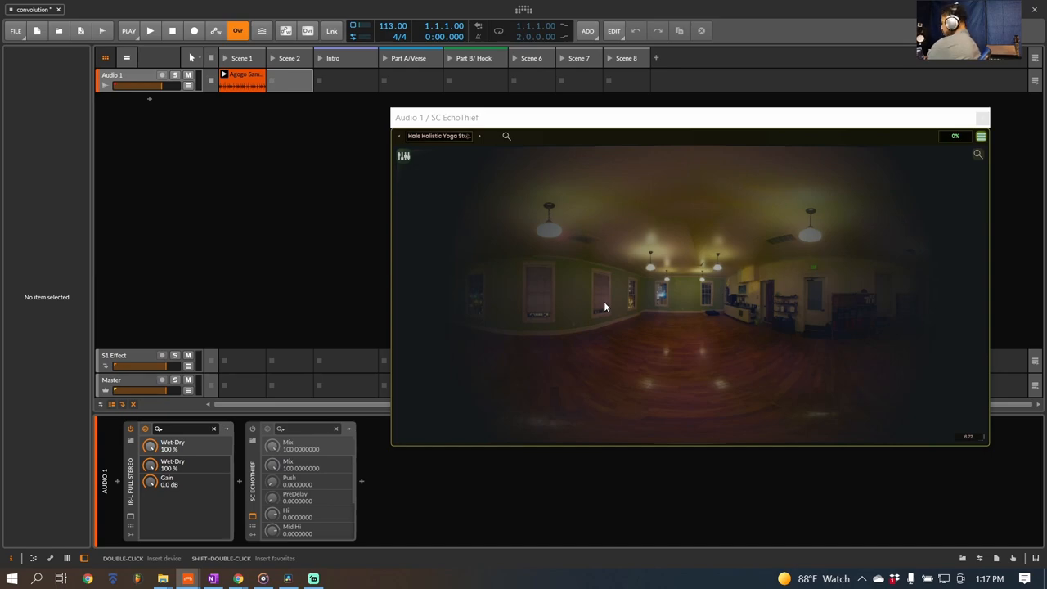
pyautogui.moveTo(723, 409)
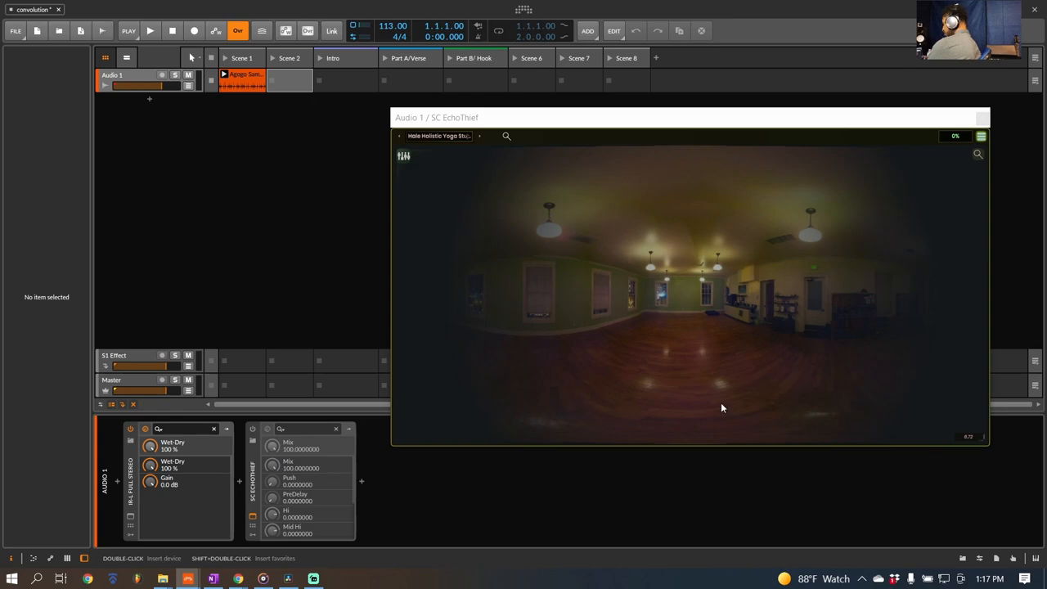
pyautogui.moveTo(609, 297)
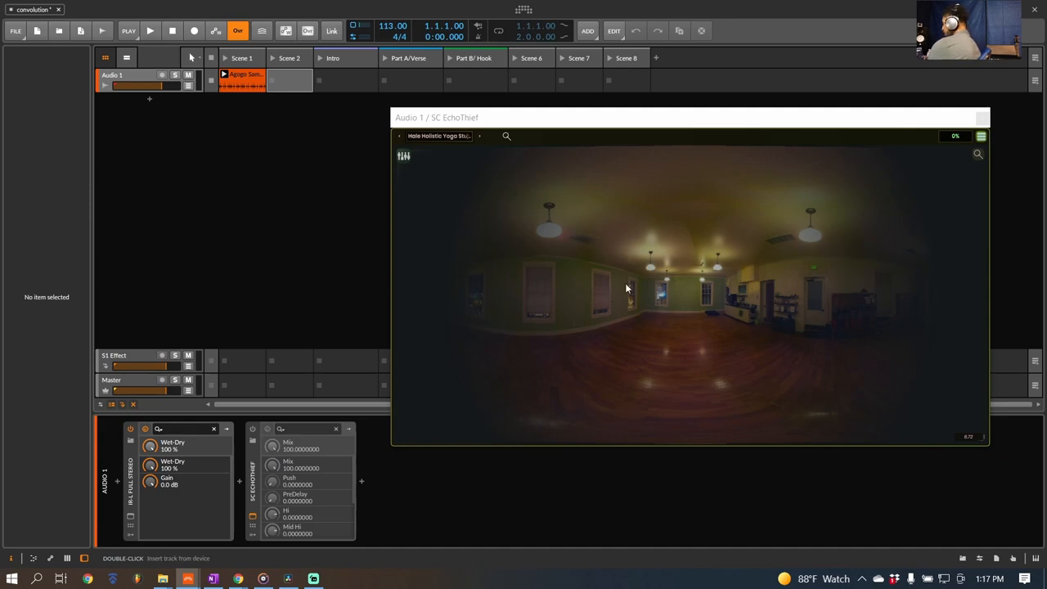
pyautogui.moveTo(658, 288)
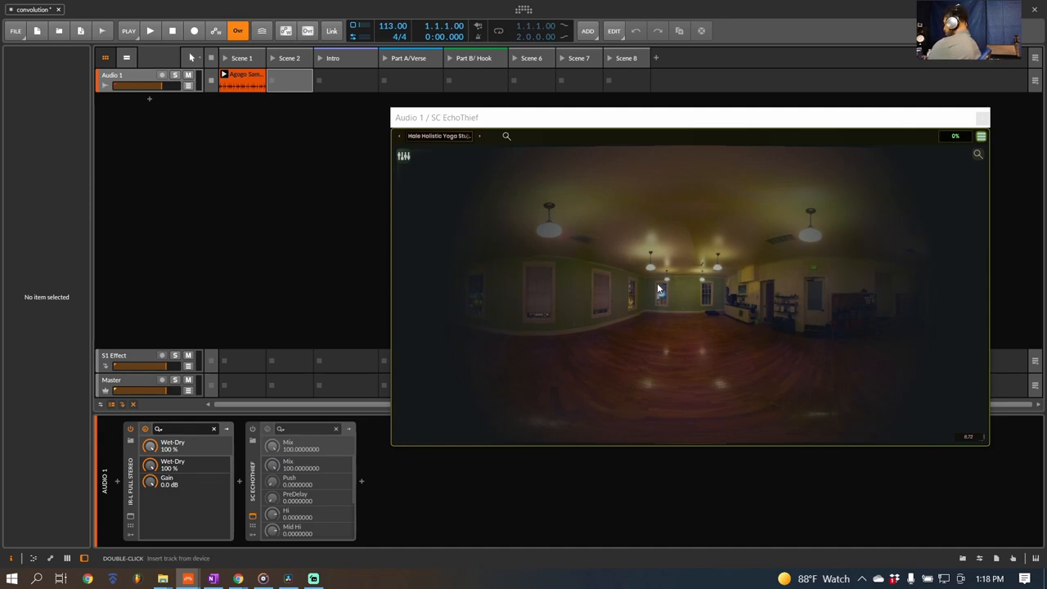
pyautogui.moveTo(573, 247)
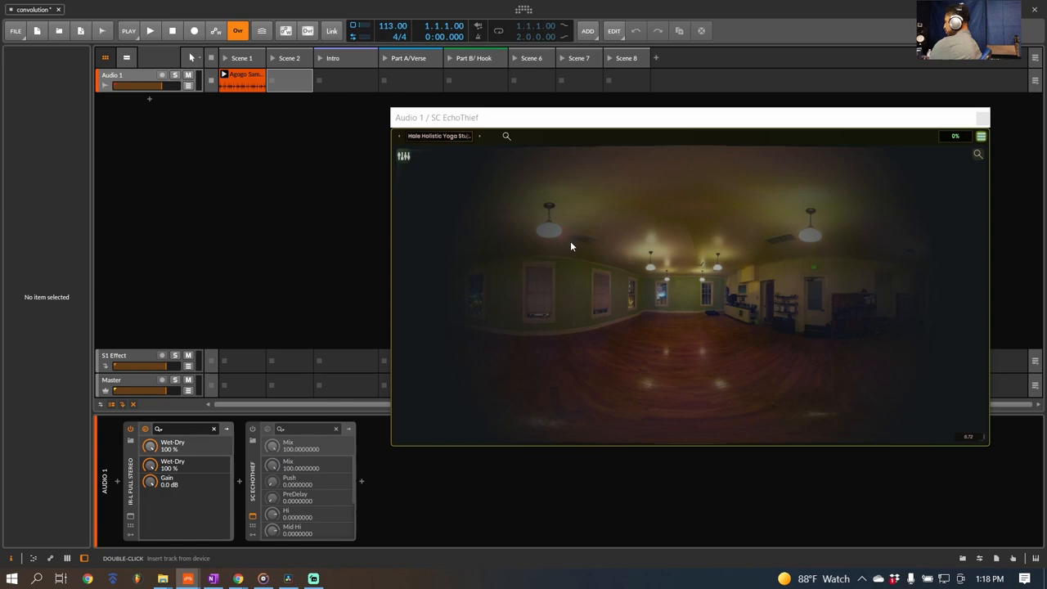
pyautogui.moveTo(569, 245)
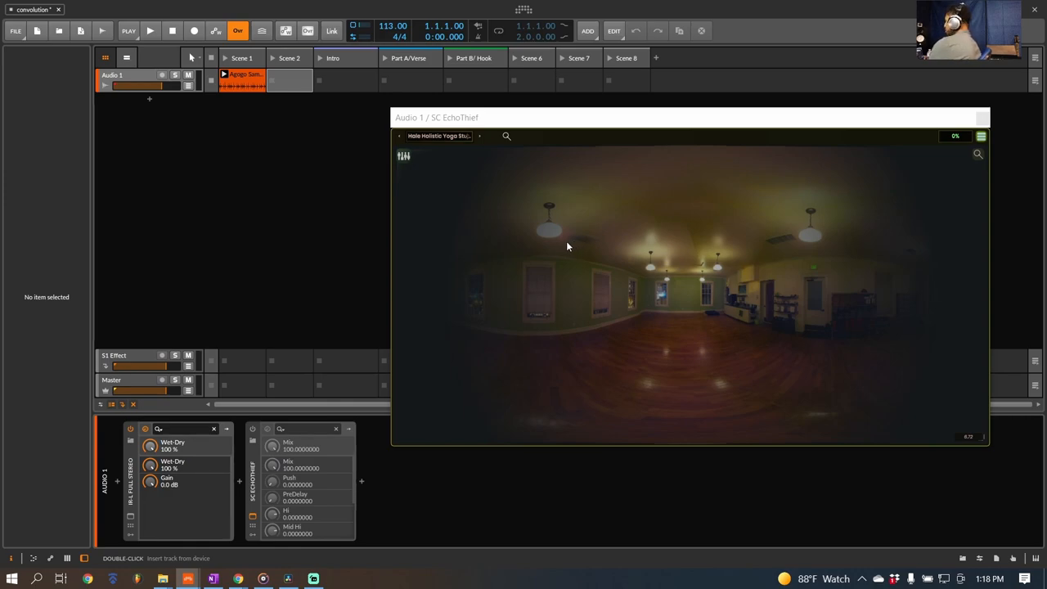
pyautogui.moveTo(678, 350)
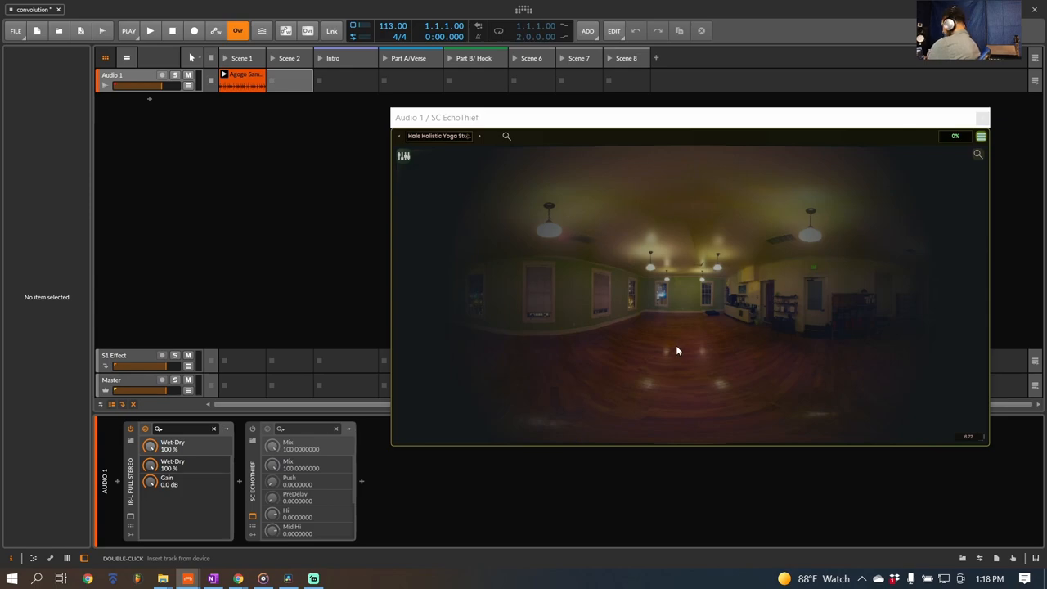
pyautogui.moveTo(683, 343)
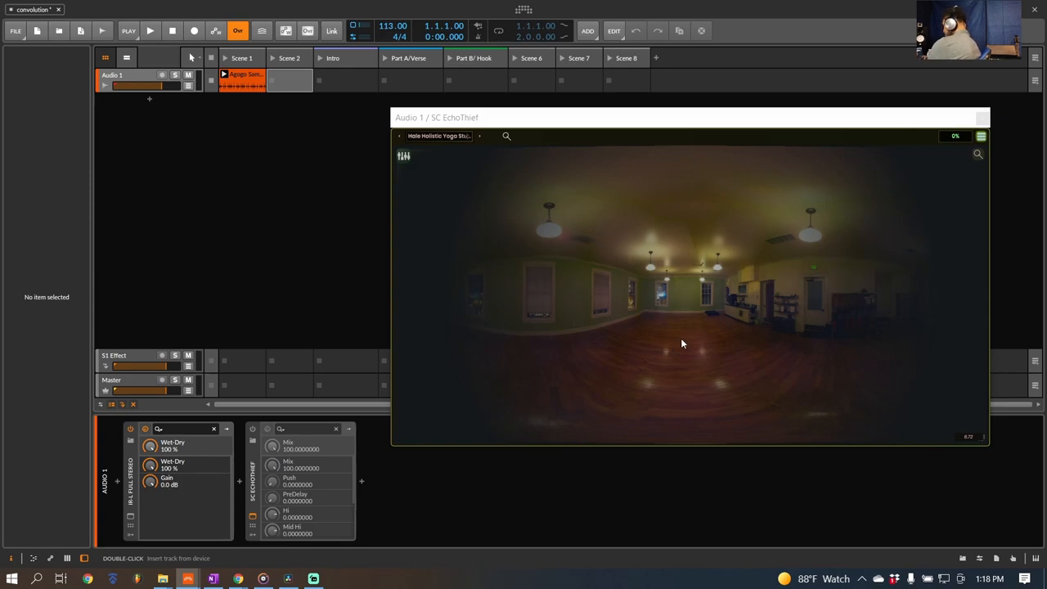